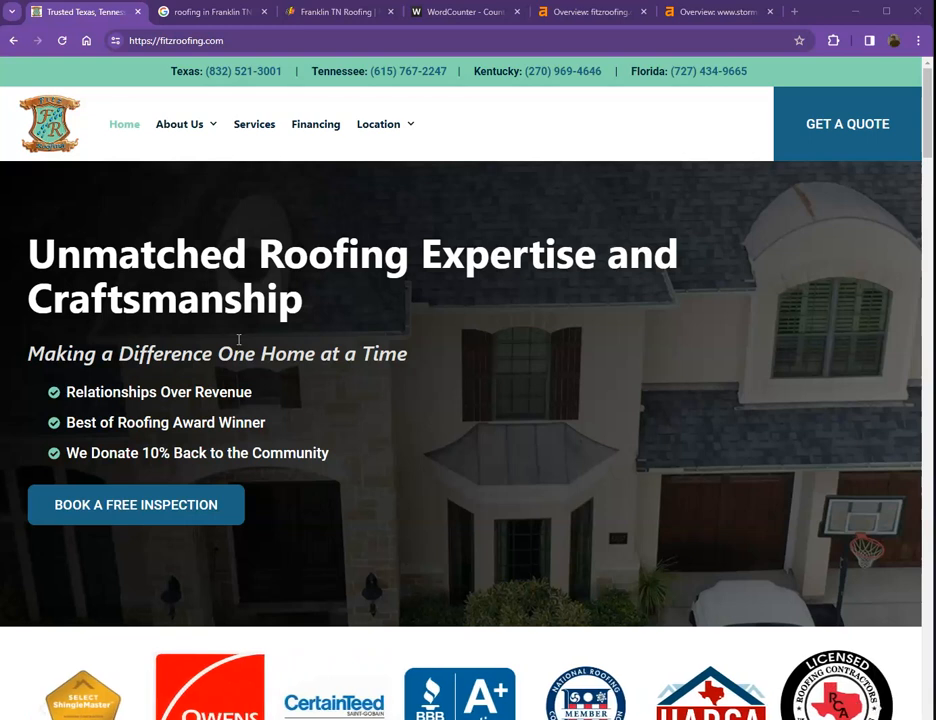
pyautogui.moveTo(276, 318)
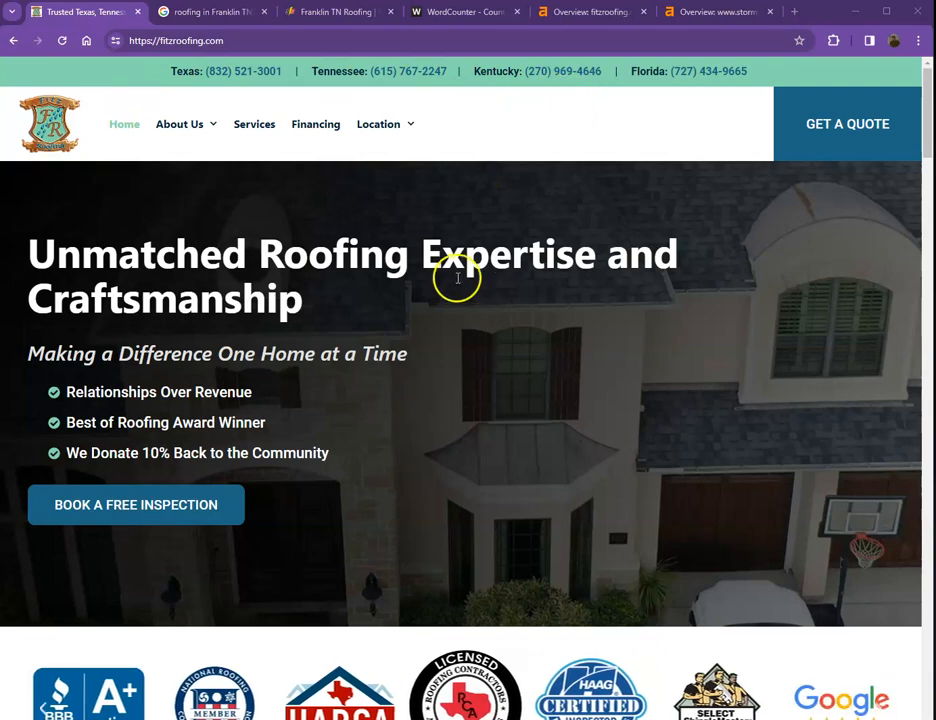
# Scroll through the Fitz Roofing homepage and select all of its text with Ctrl+A
pyautogui.scroll(-3)
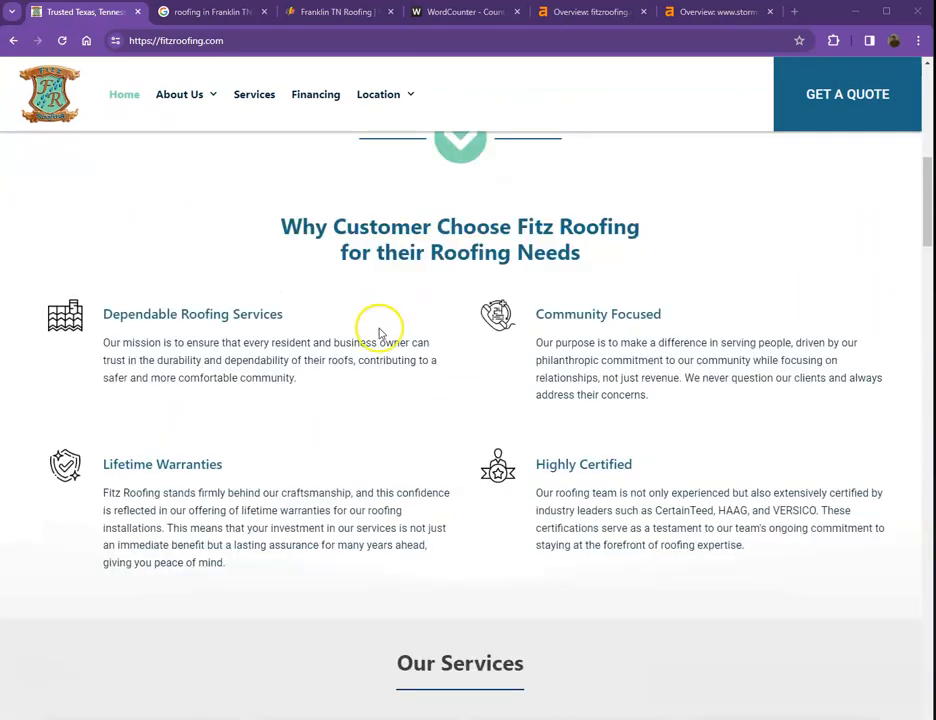
pyautogui.scroll(-3)
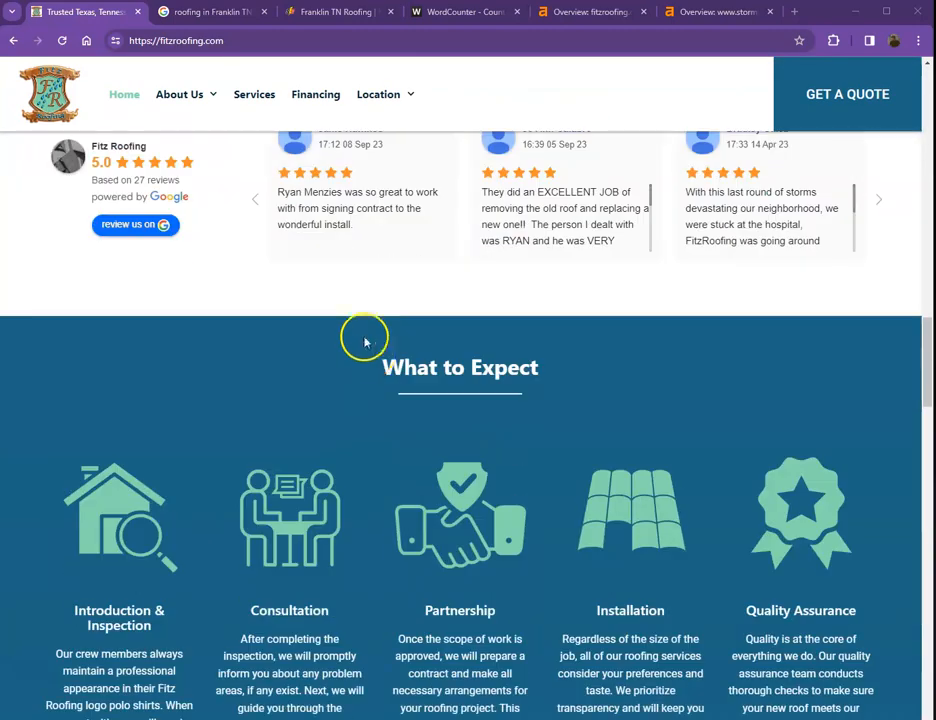
pyautogui.scroll(-3)
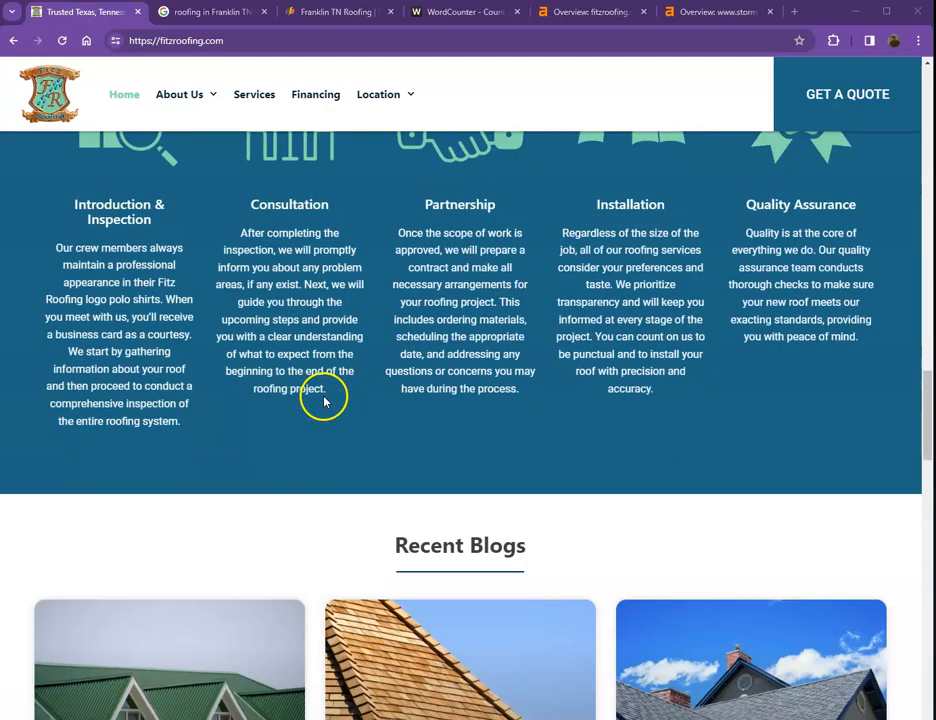
pyautogui.scroll(-3)
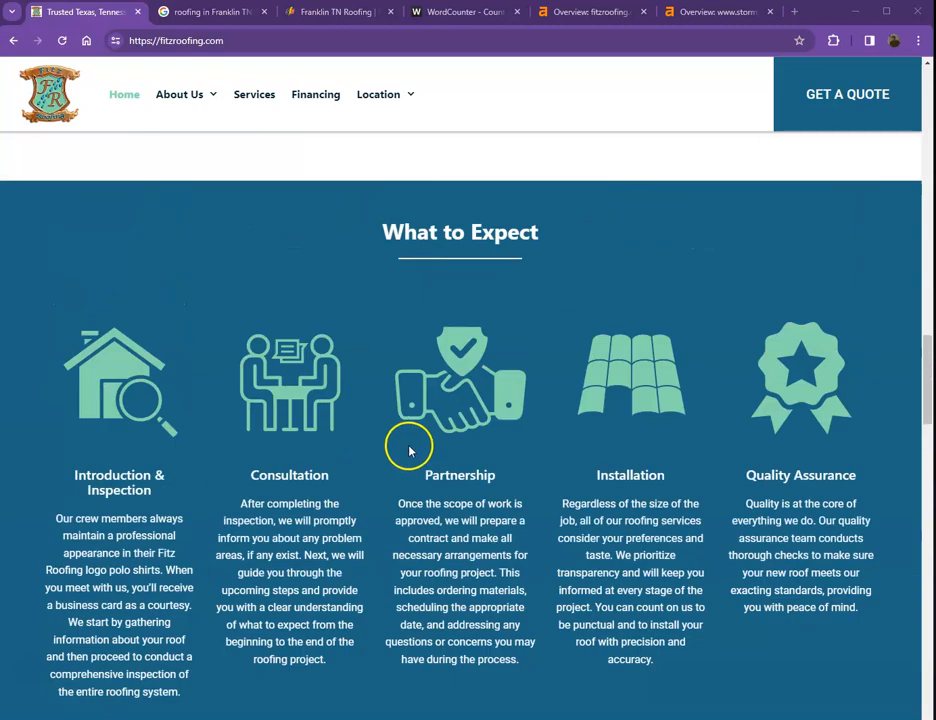
pyautogui.scroll(3)
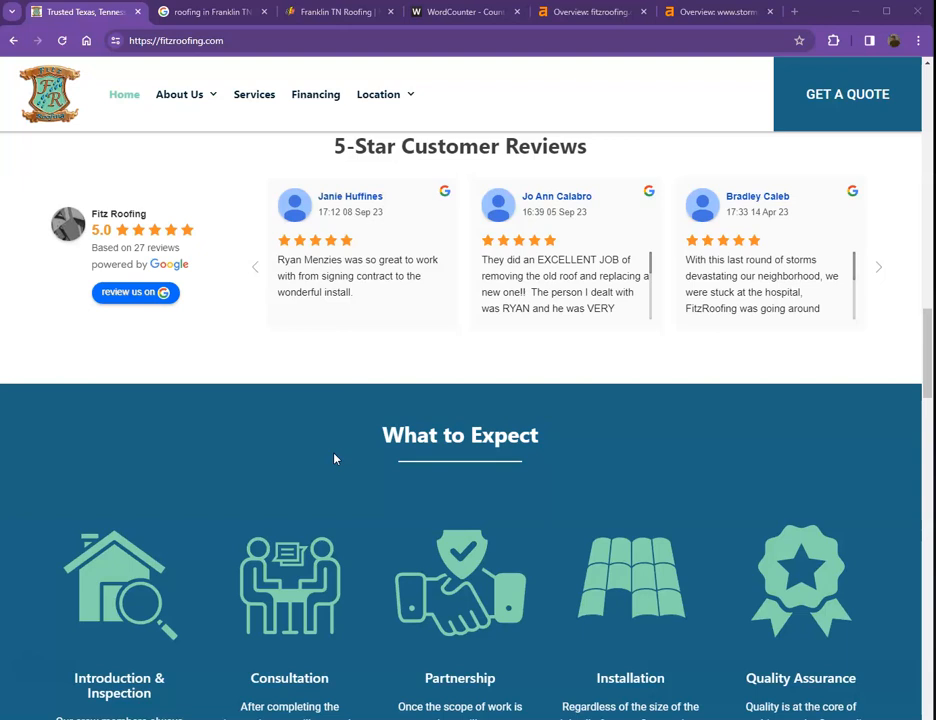
pyautogui.moveTo(332, 456)
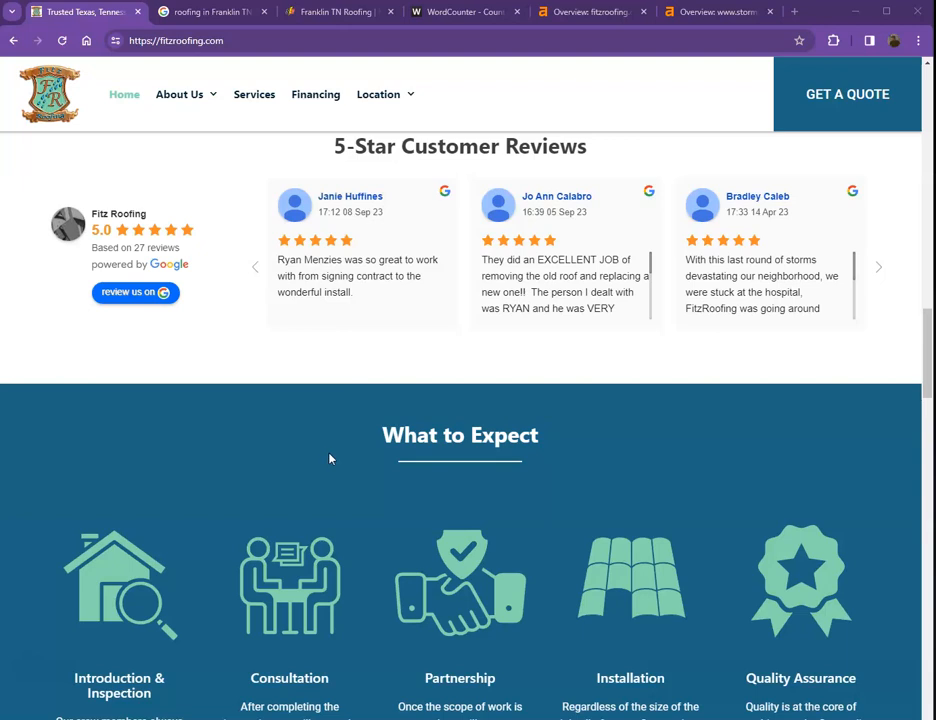
pyautogui.scroll(3)
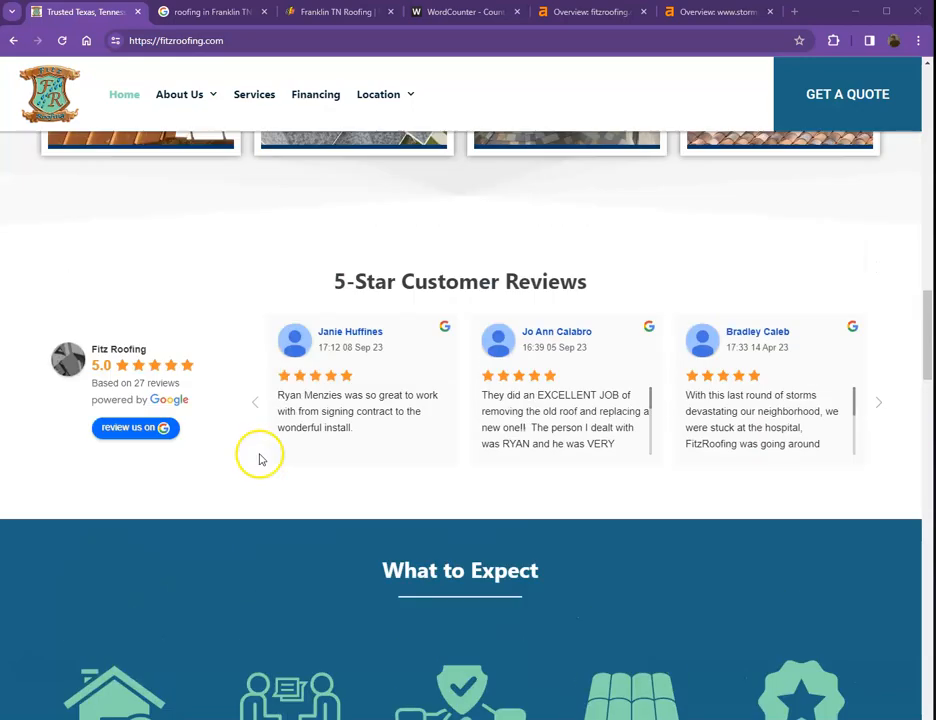
pyautogui.scroll(3)
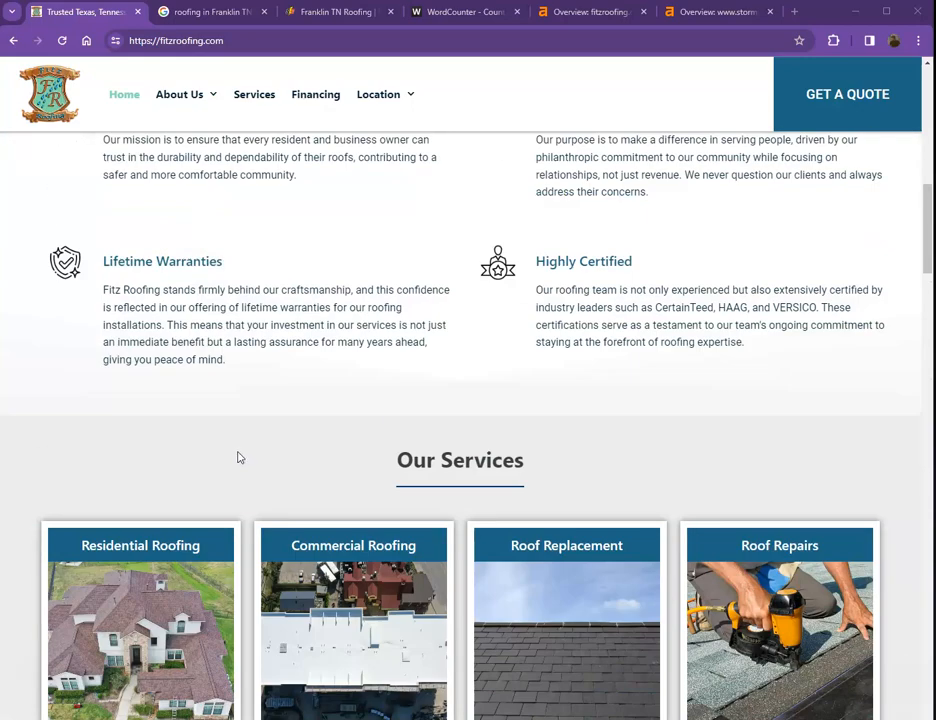
pyautogui.scroll(3)
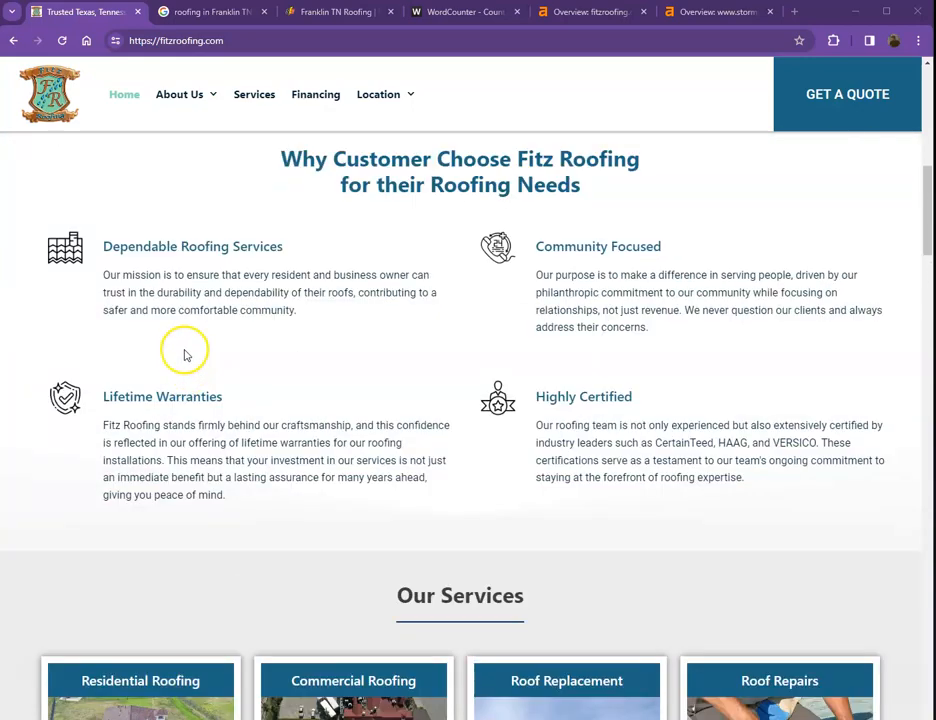
pyautogui.moveTo(230, 338)
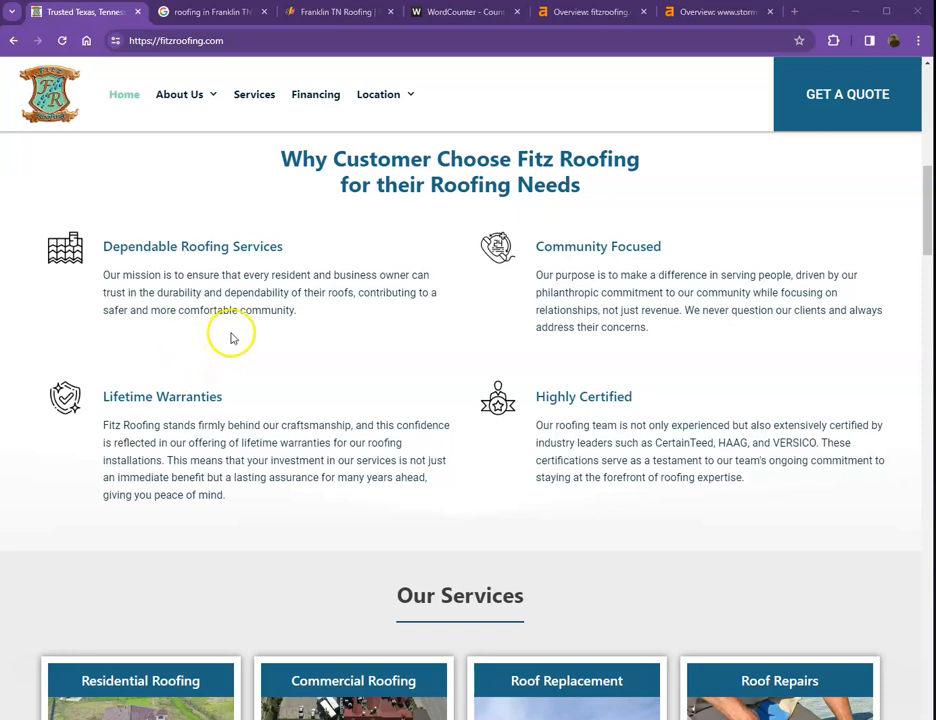
pyautogui.press('ctrl+a')
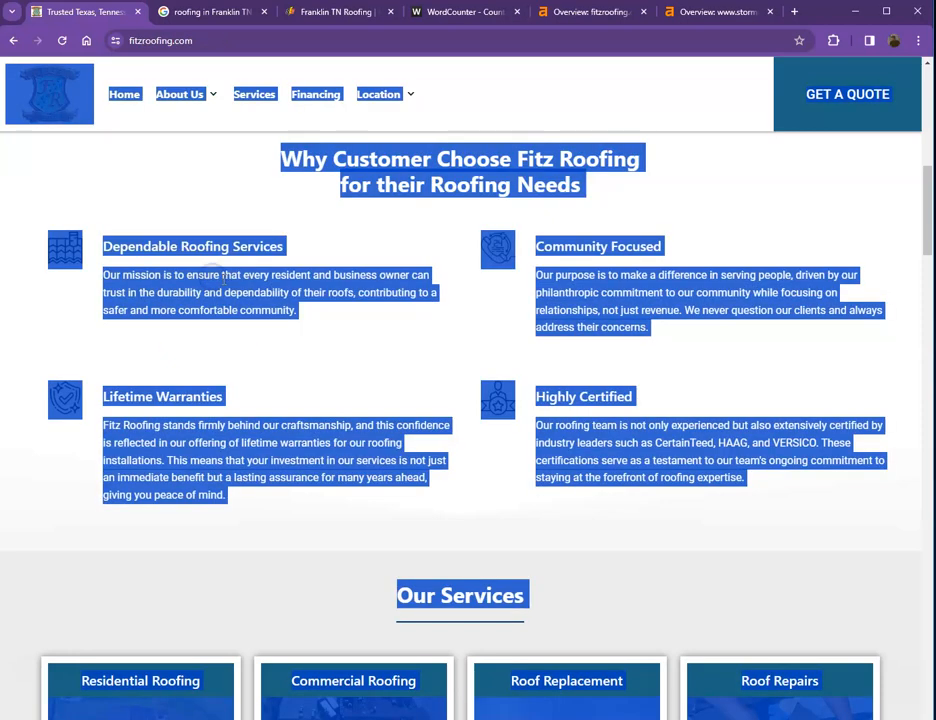
pyautogui.moveTo(428, 72)
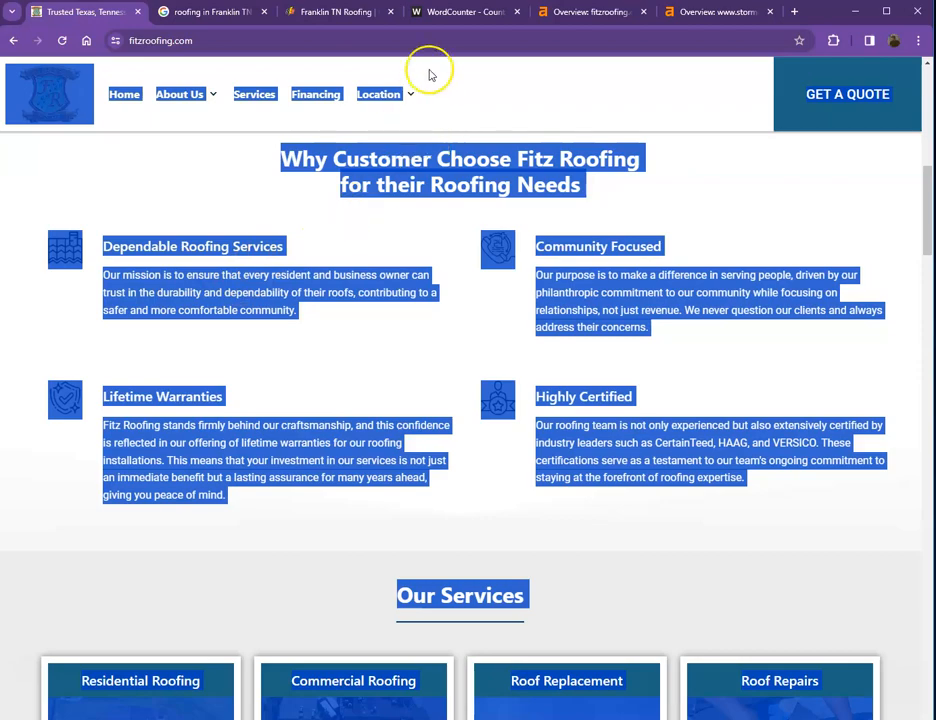
# Bring the homepage text into WordCounter, which reports 1,249 words and 7,584 characters
pyautogui.click(464, 12)
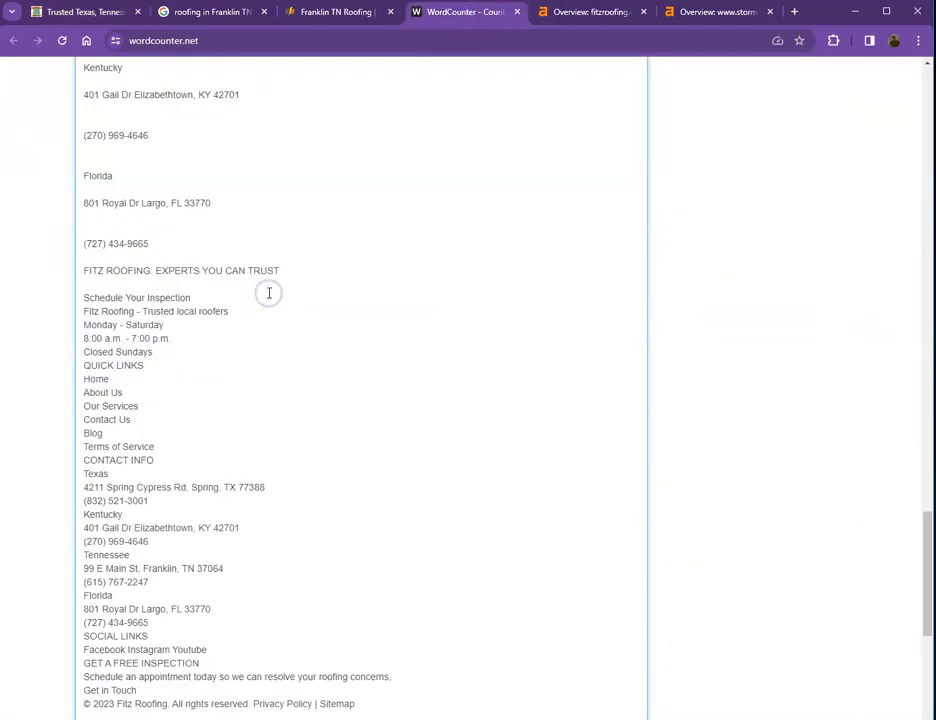
pyautogui.scroll(3)
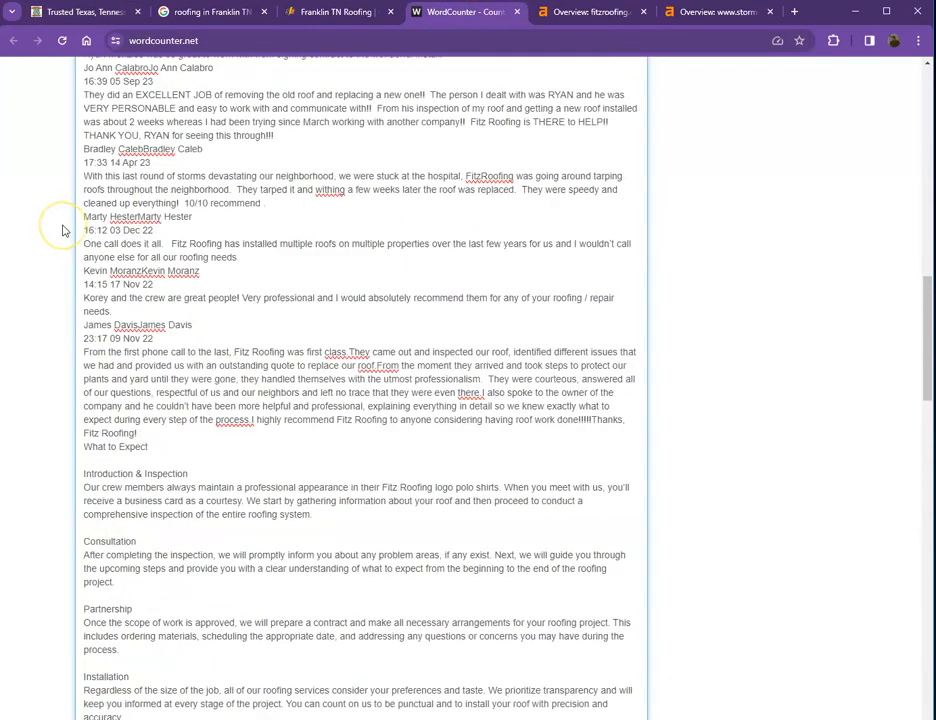
pyautogui.scroll(3)
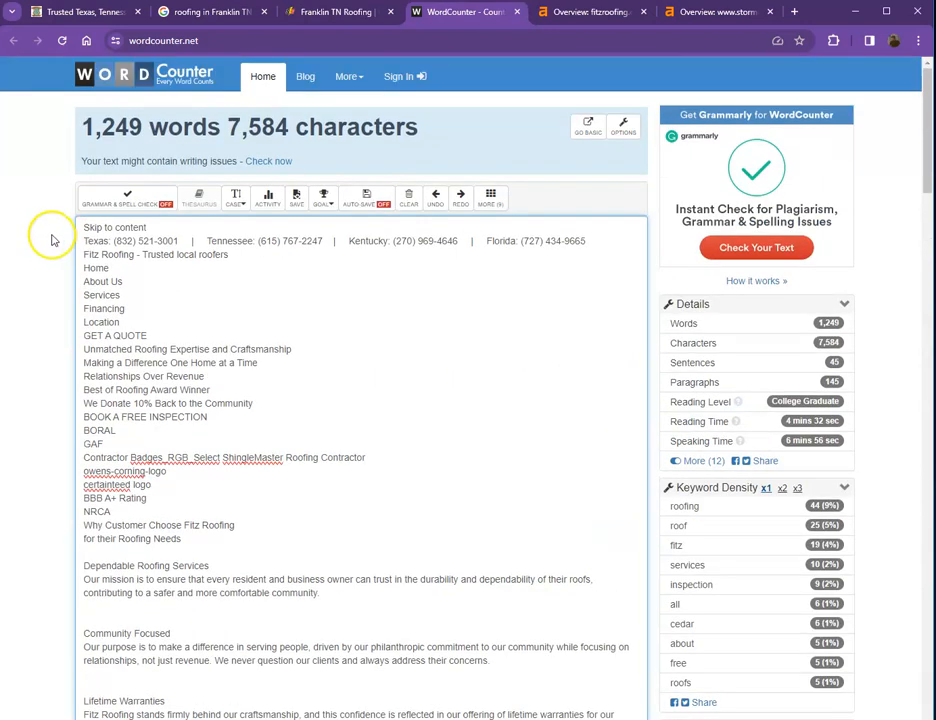
pyautogui.moveTo(94, 162)
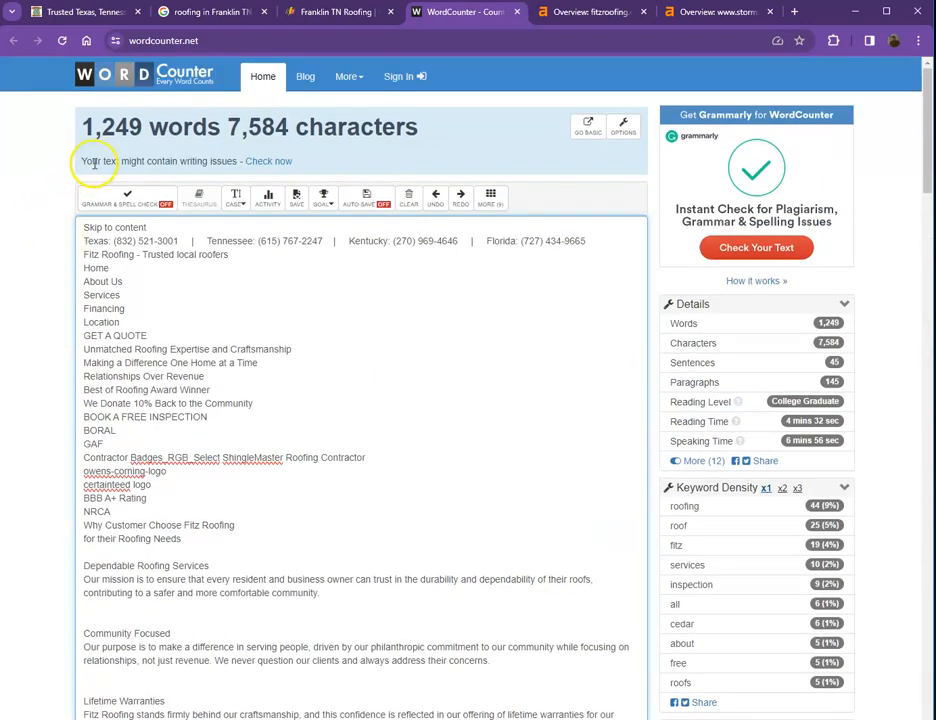
pyautogui.moveTo(188, 300)
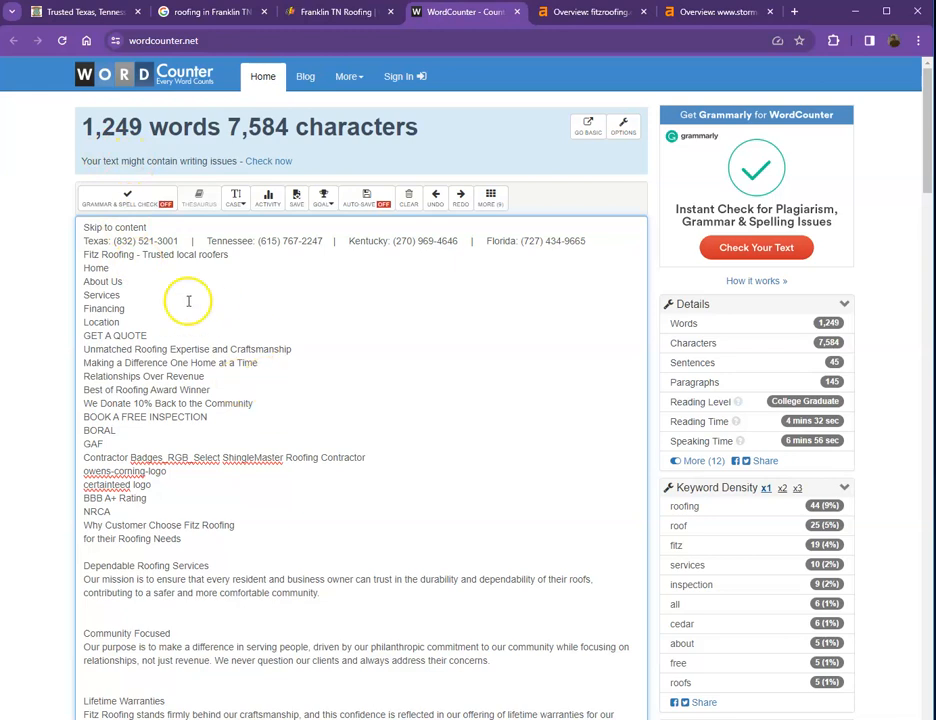
pyautogui.moveTo(72, 156)
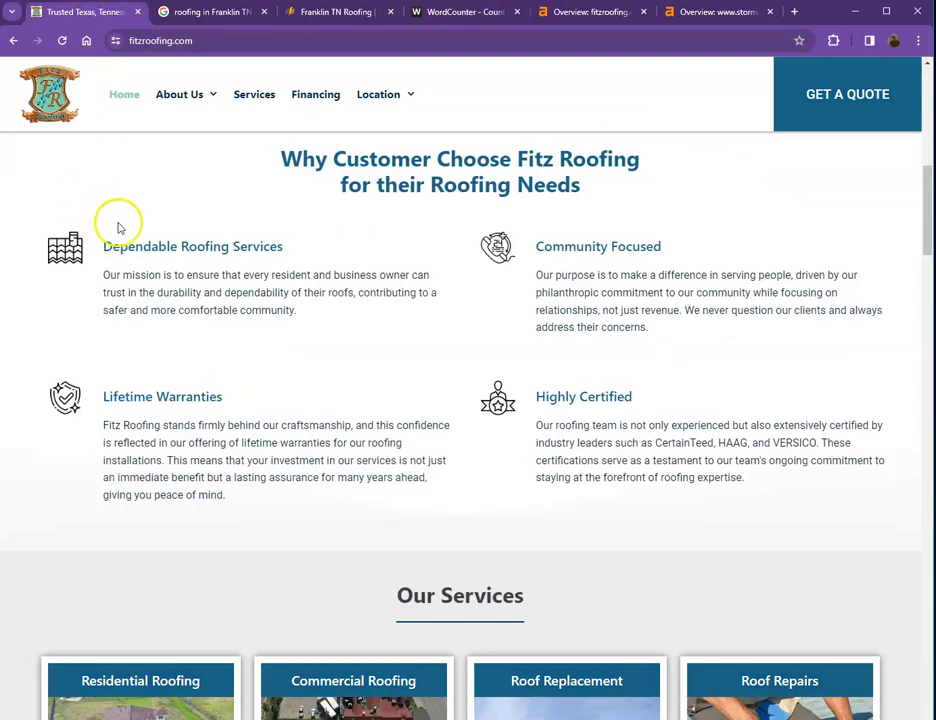
pyautogui.moveTo(116, 228)
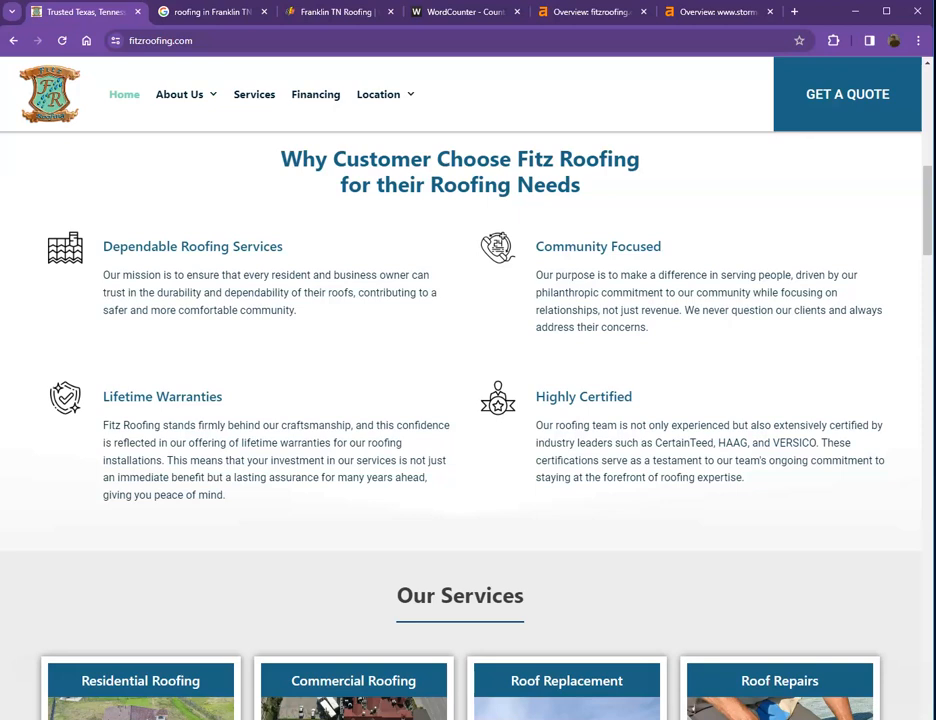
pyautogui.moveTo(6, 288)
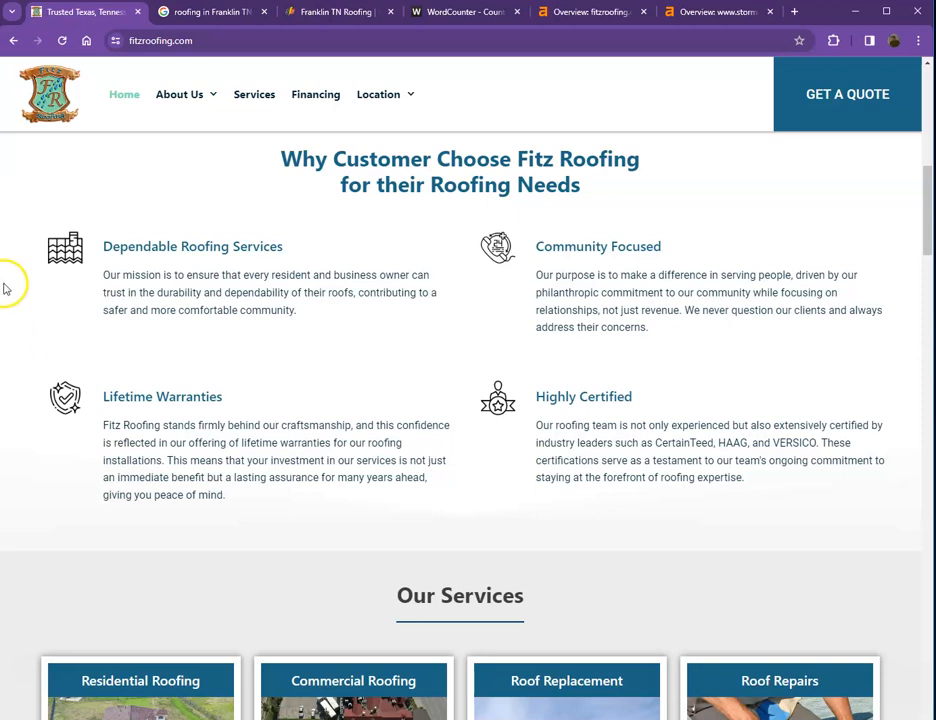
pyautogui.scroll(3)
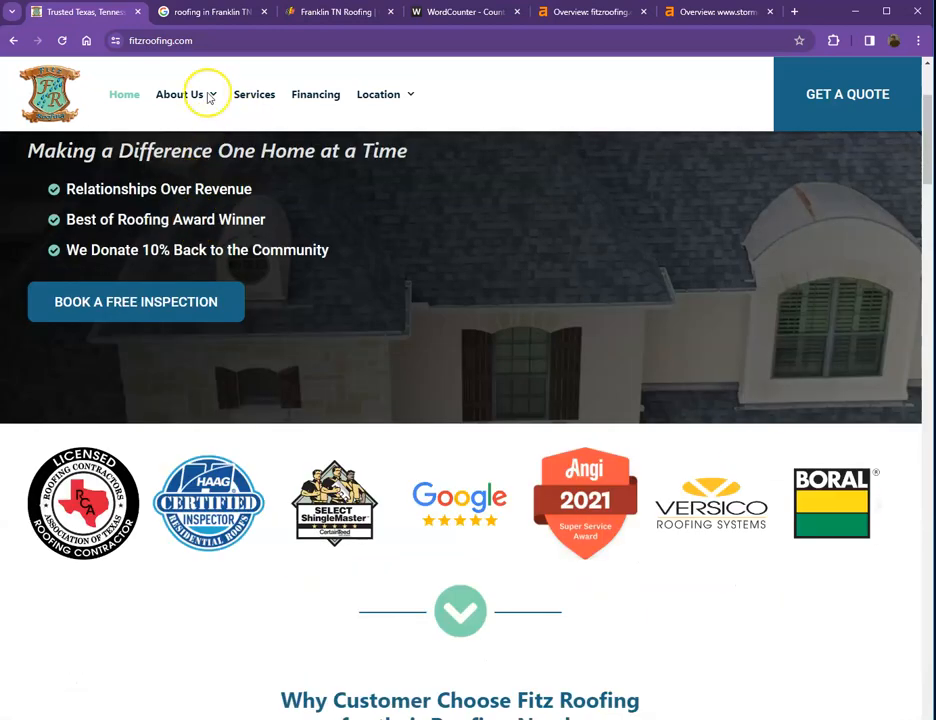
# Review the 'roofing in Franklin TN' Google results, from the sponsored ad down to the Businesses map pack
pyautogui.click(210, 12)
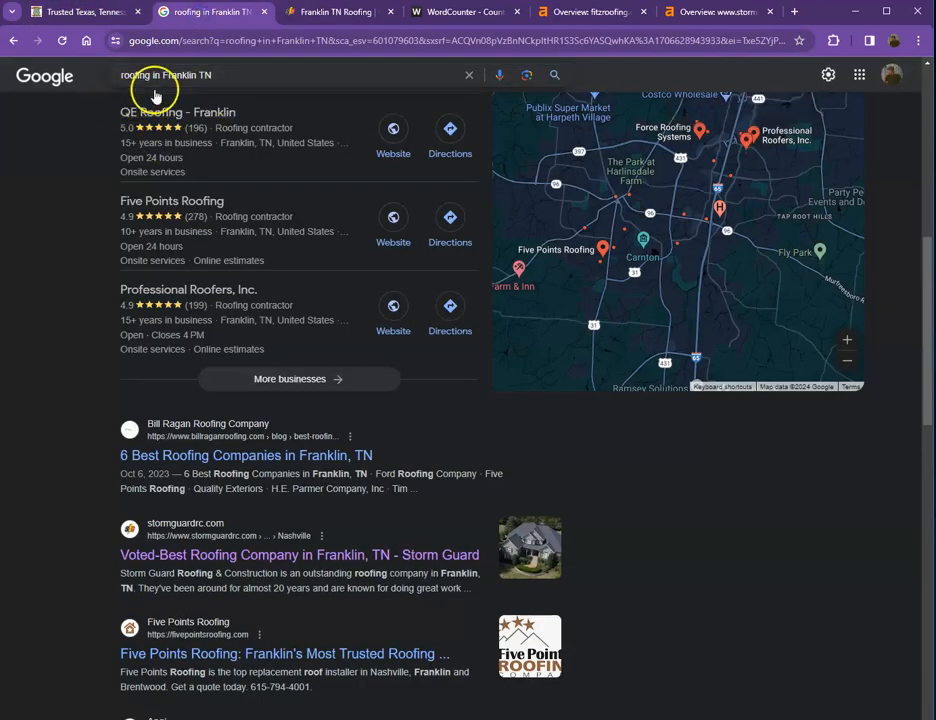
pyautogui.moveTo(170, 84)
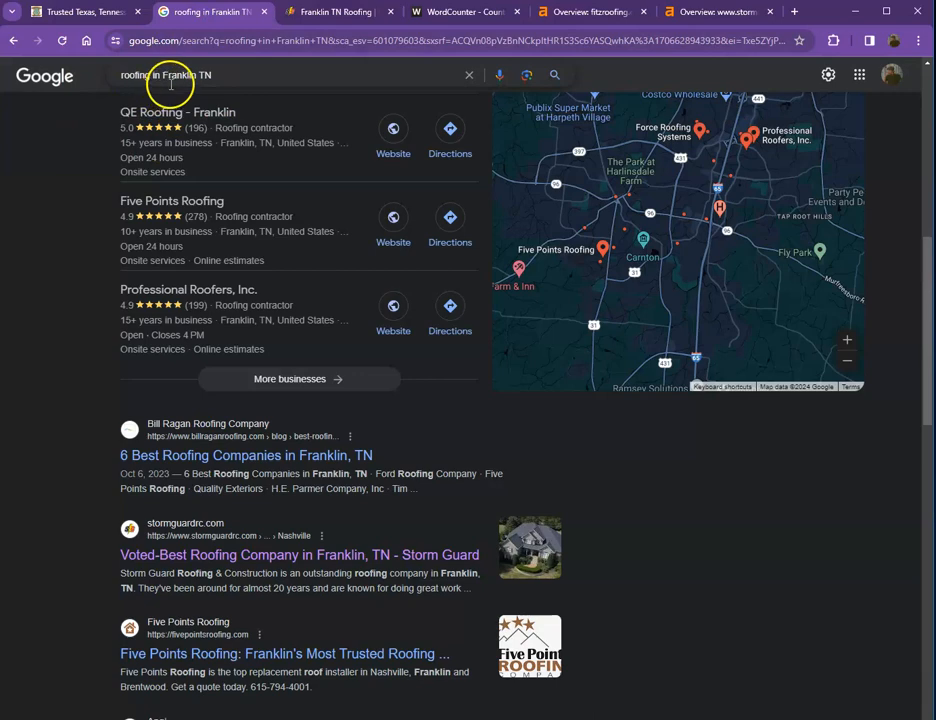
pyautogui.scroll(3)
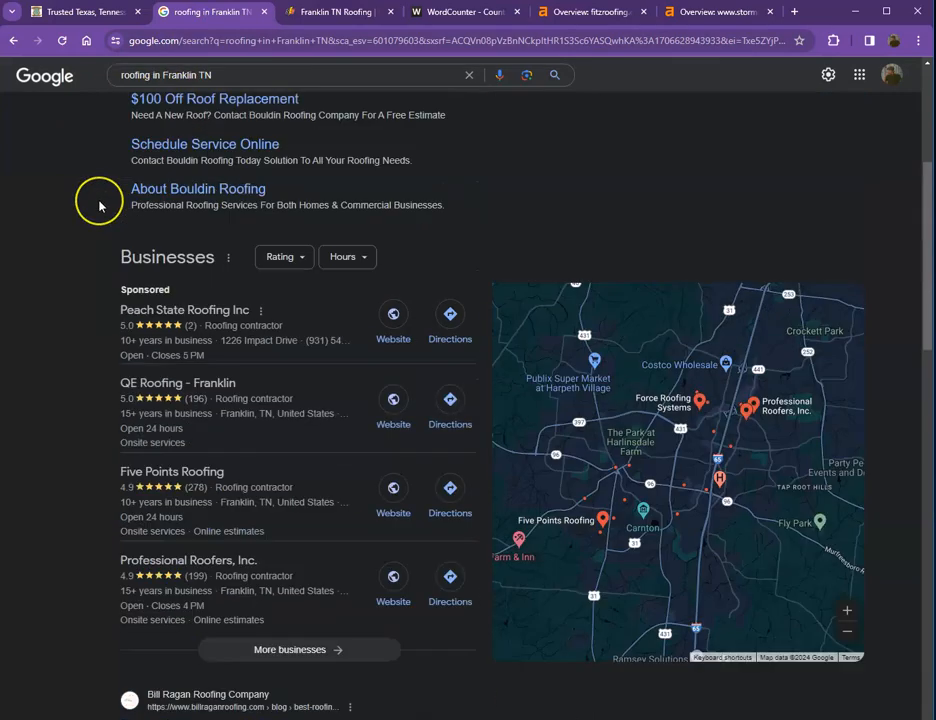
pyautogui.scroll(3)
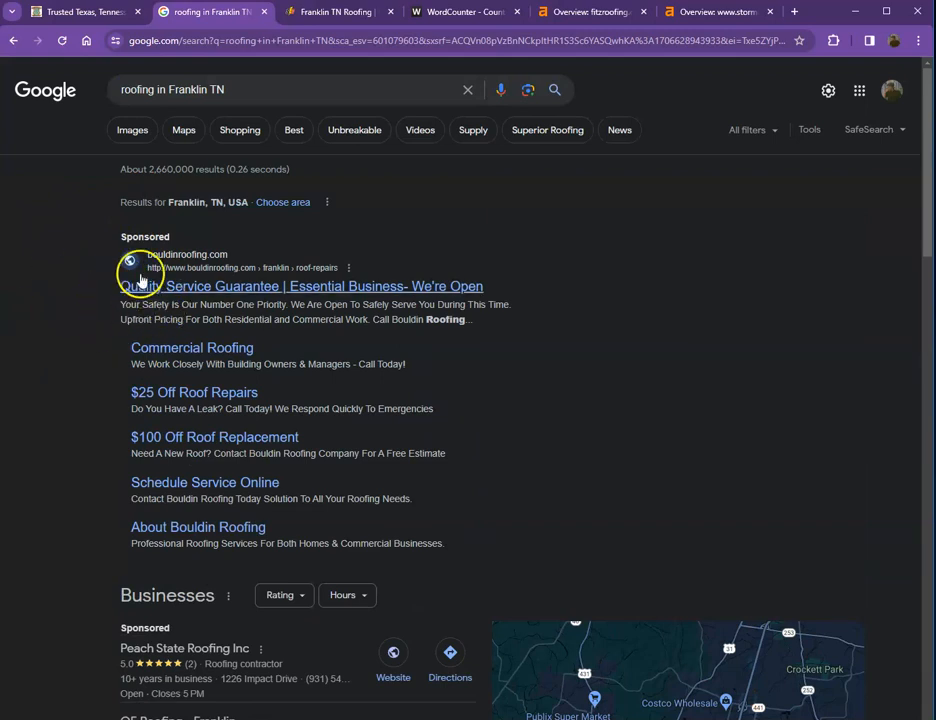
pyautogui.moveTo(90, 292)
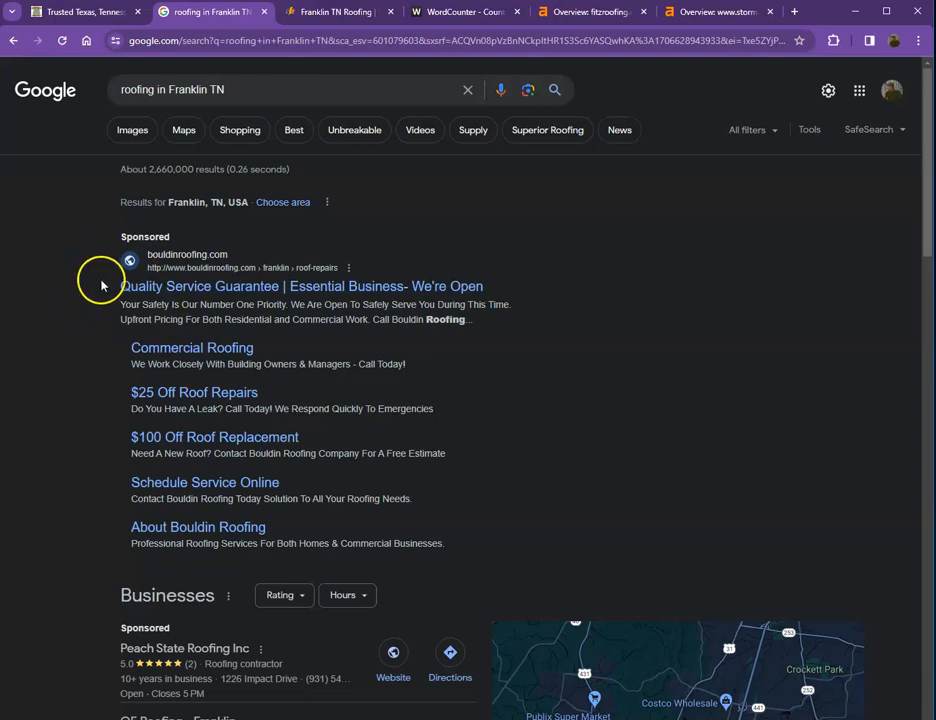
pyautogui.scroll(-3)
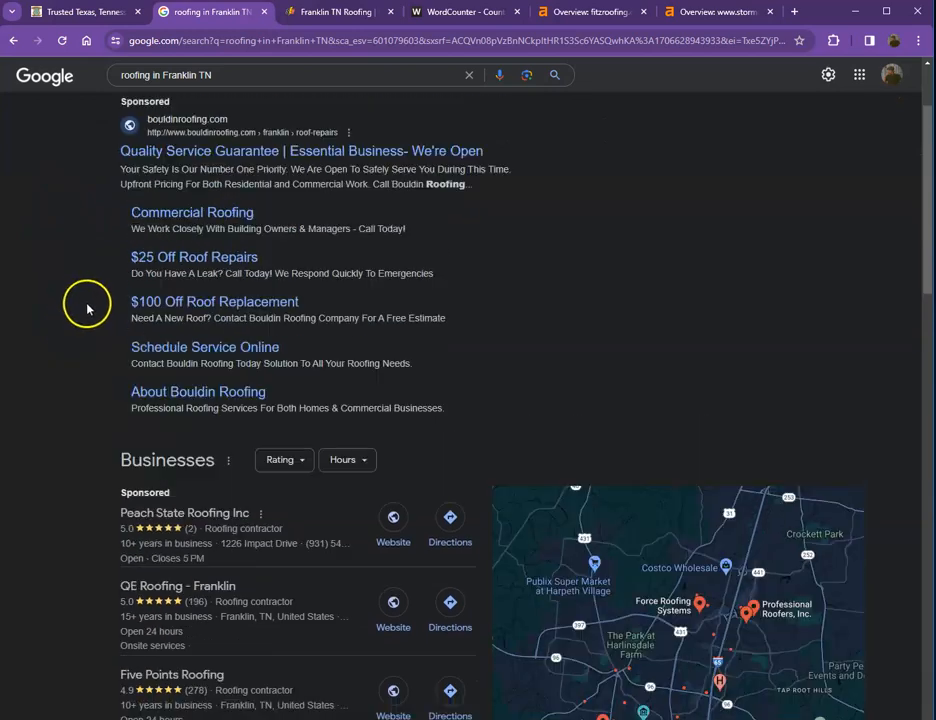
pyautogui.scroll(-3)
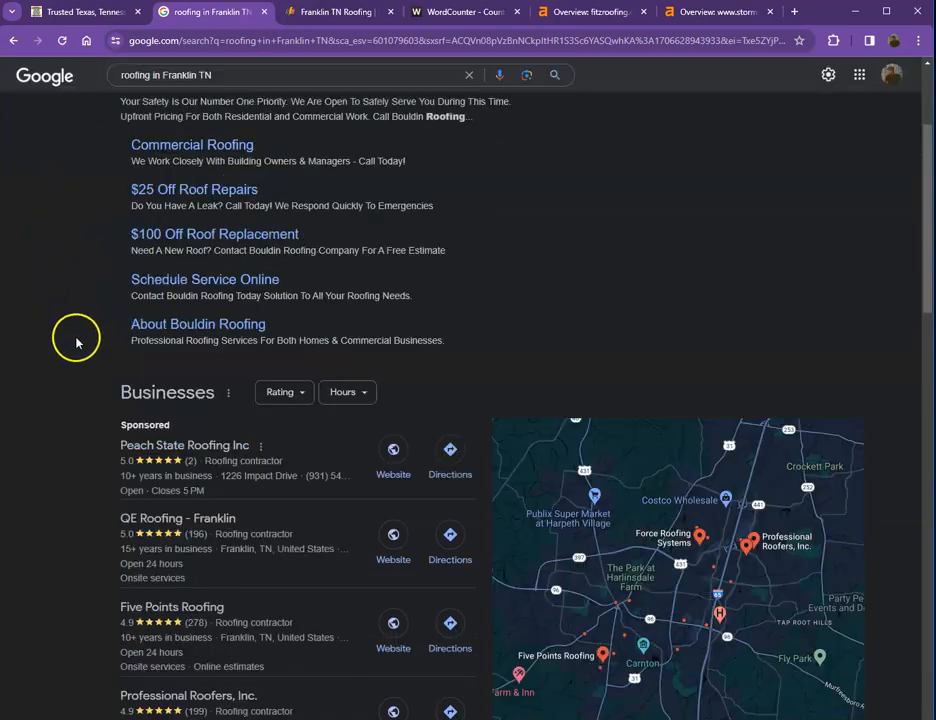
pyautogui.scroll(-3)
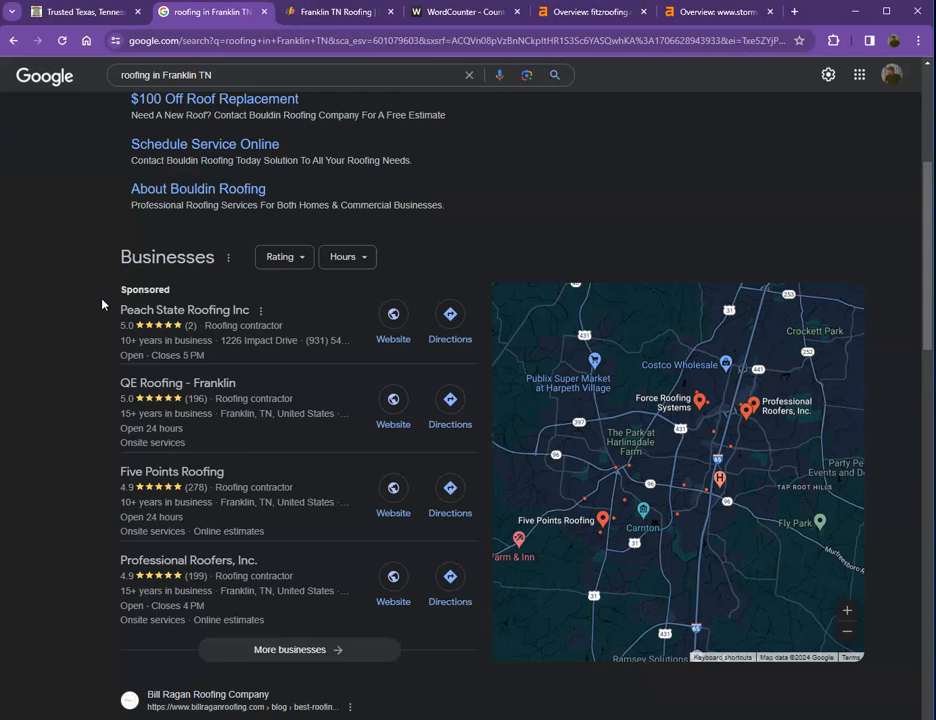
pyautogui.scroll(-3)
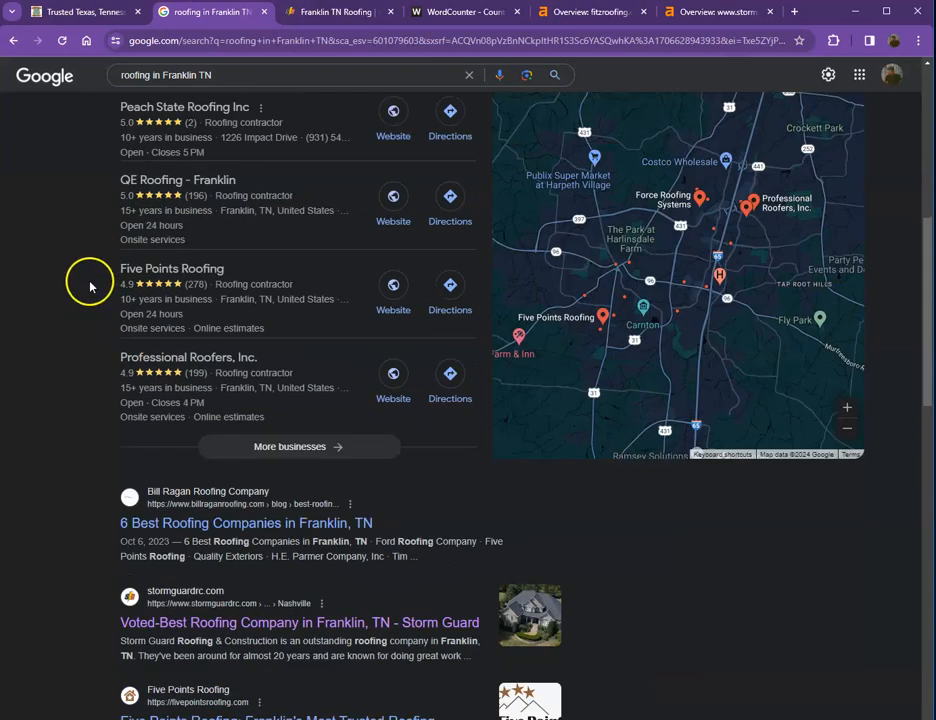
pyautogui.scroll(-3)
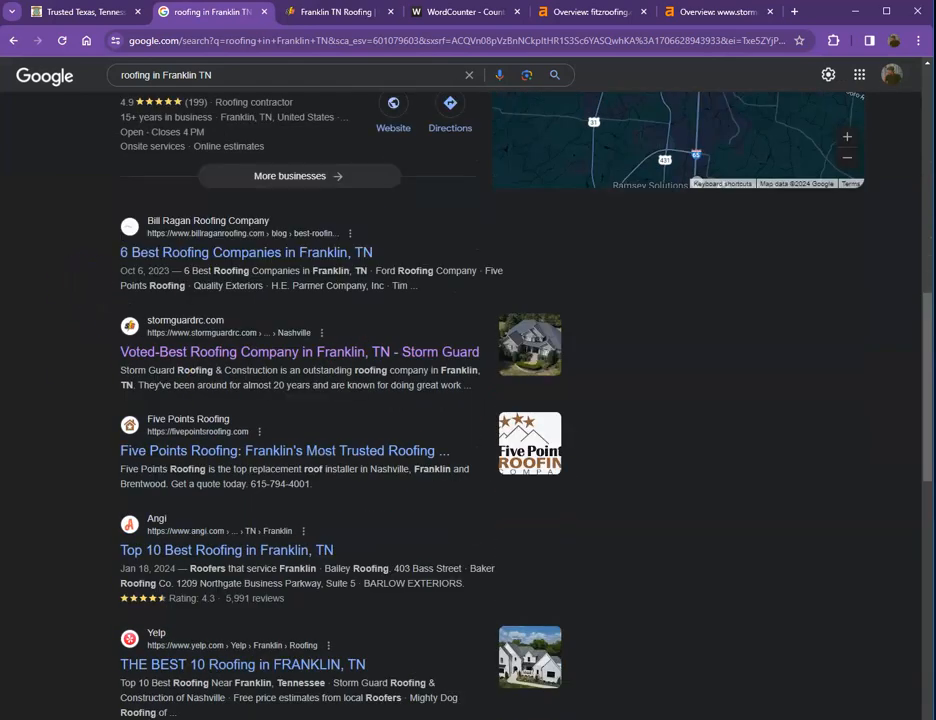
pyautogui.moveTo(168, 328)
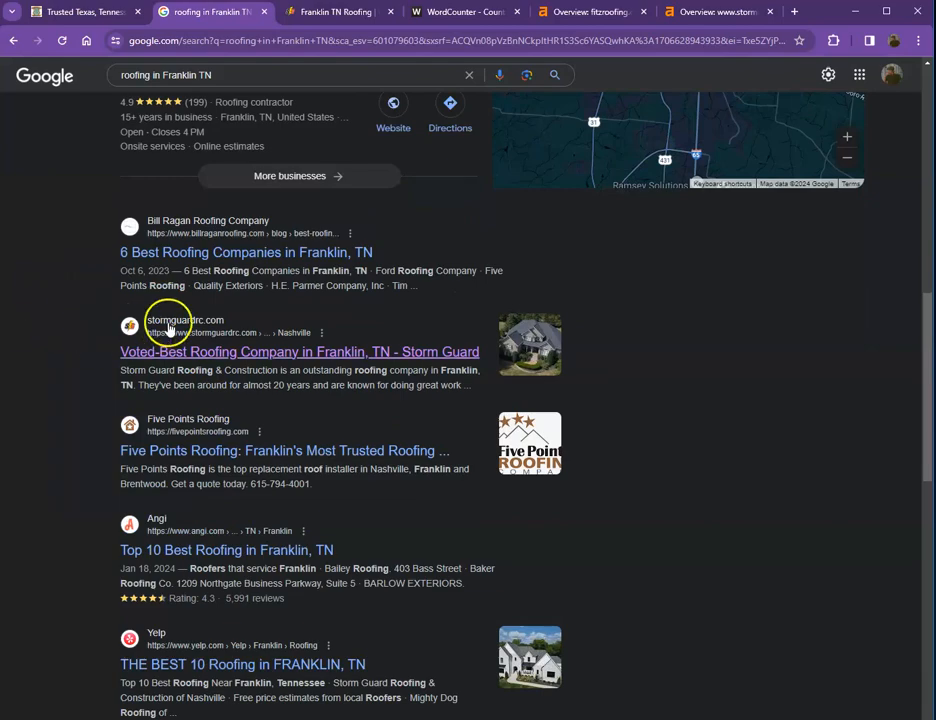
# Scroll the roofing results down toward the stormguardrc.com listing
pyautogui.scroll(-3)
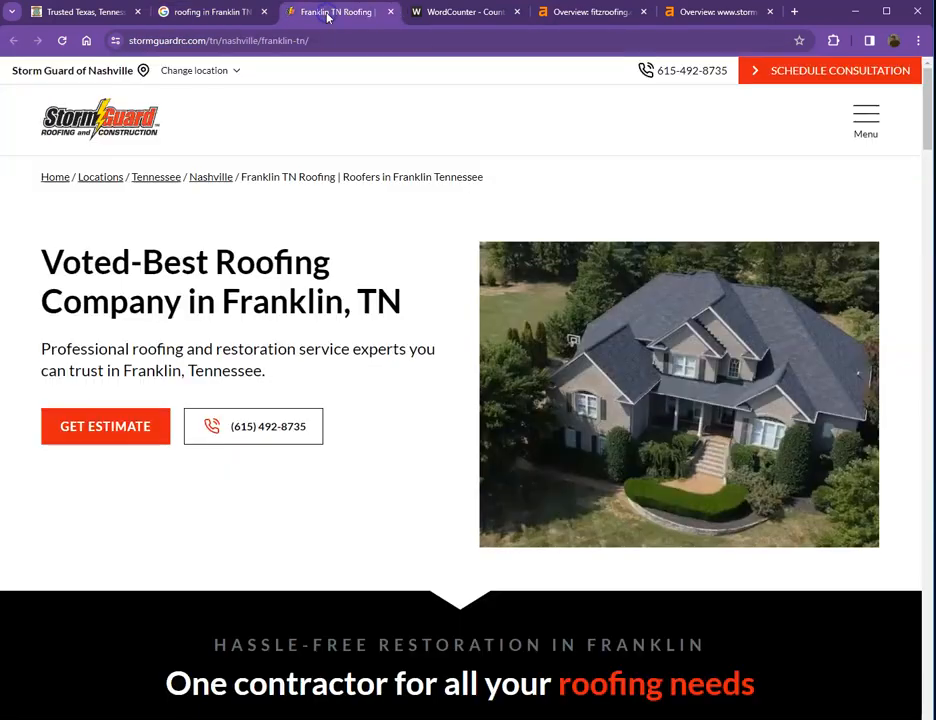
# Browse Storm Guard's Franklin page services and customer reviews, then switch to the Ahrefs fitzroofing.com overview
pyautogui.click(210, 12)
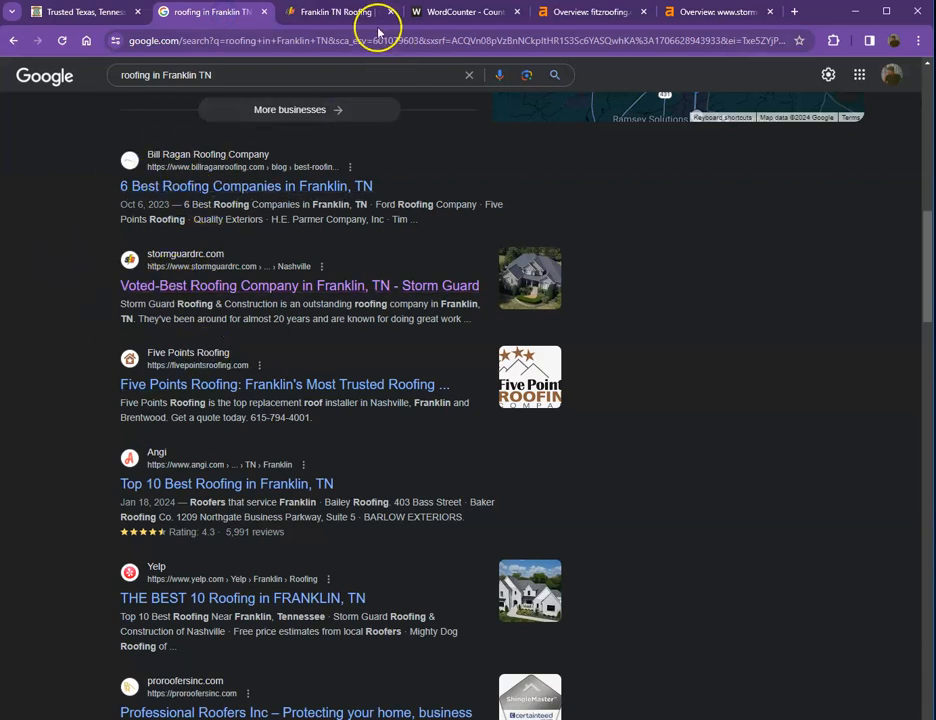
pyautogui.click(300, 284)
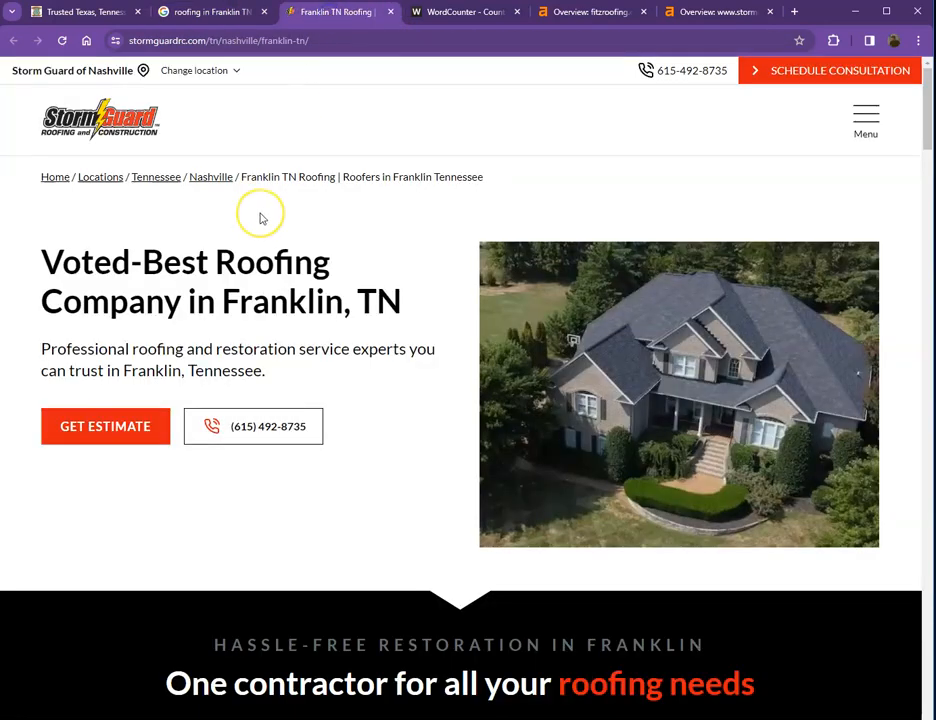
pyautogui.scroll(-3)
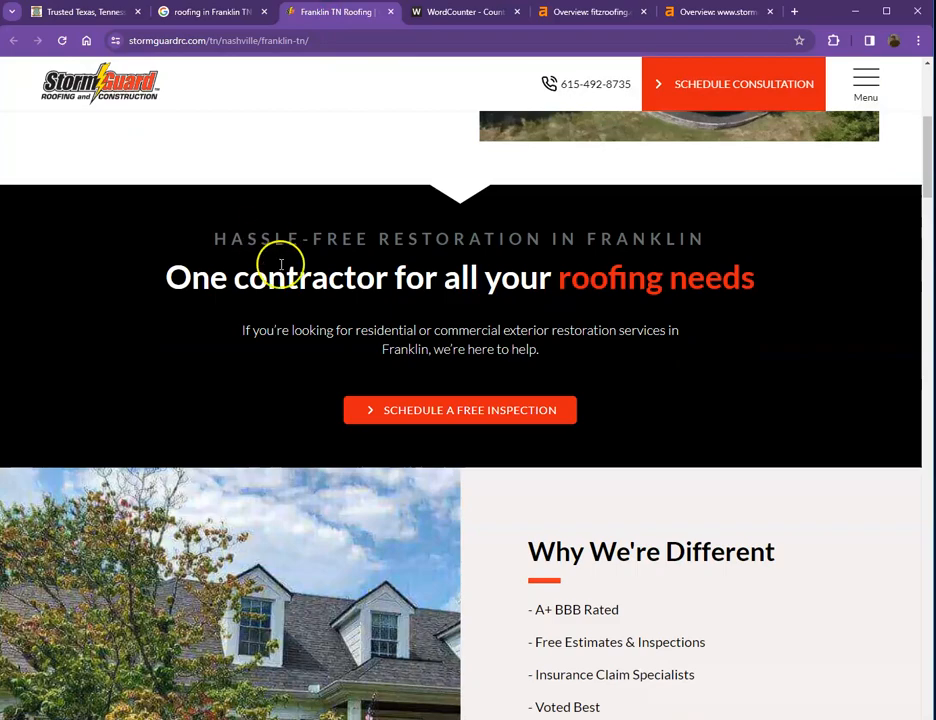
pyautogui.scroll(-3)
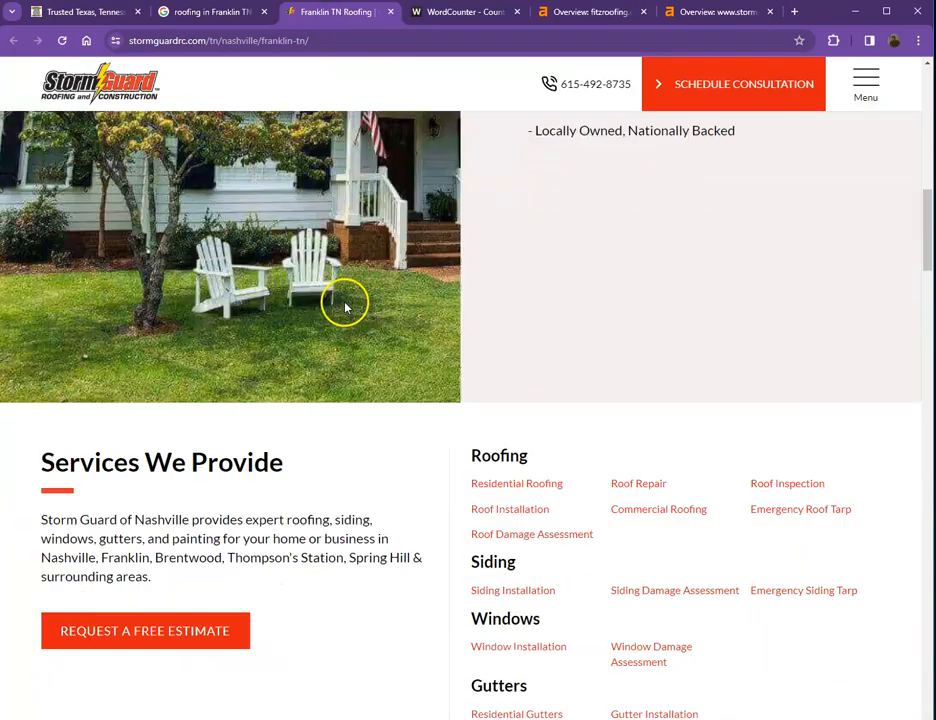
pyautogui.scroll(-3)
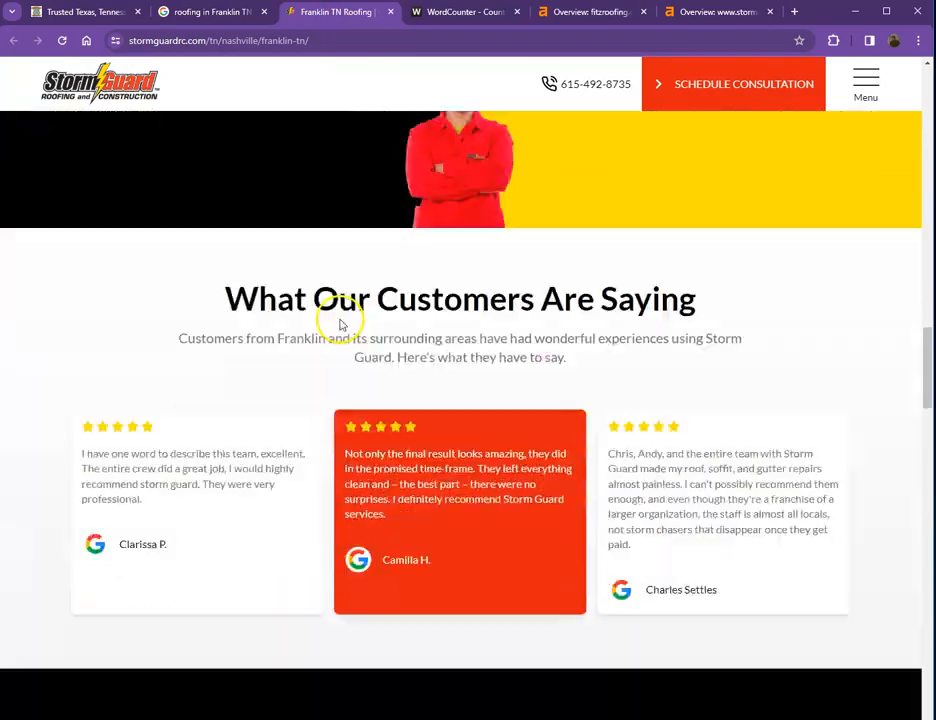
pyautogui.scroll(-3)
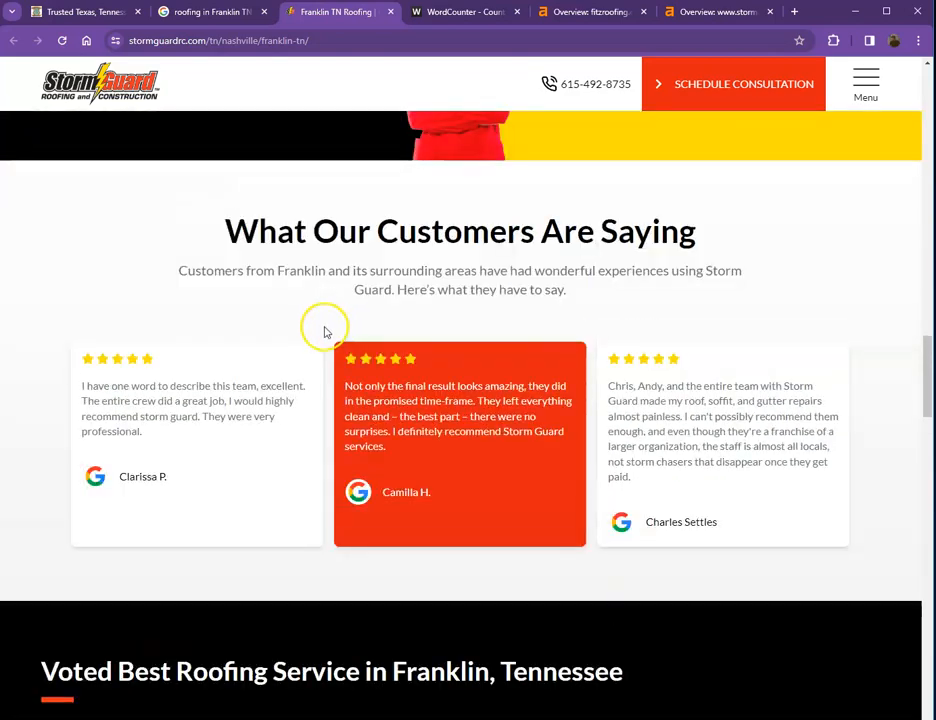
pyautogui.scroll(3)
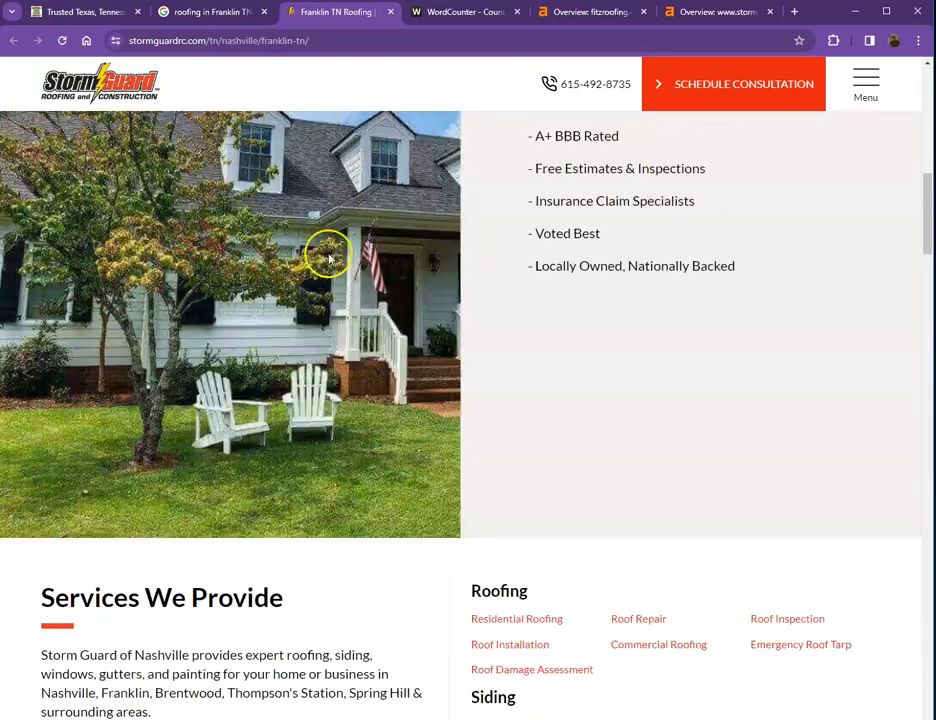
pyautogui.click(590, 12)
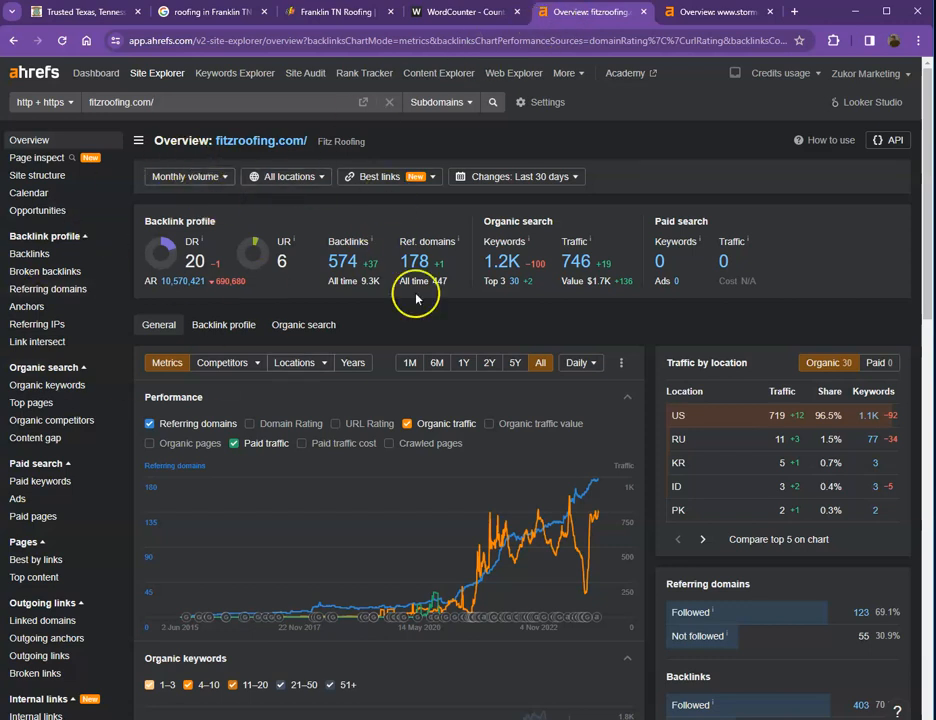
pyautogui.moveTo(244, 228)
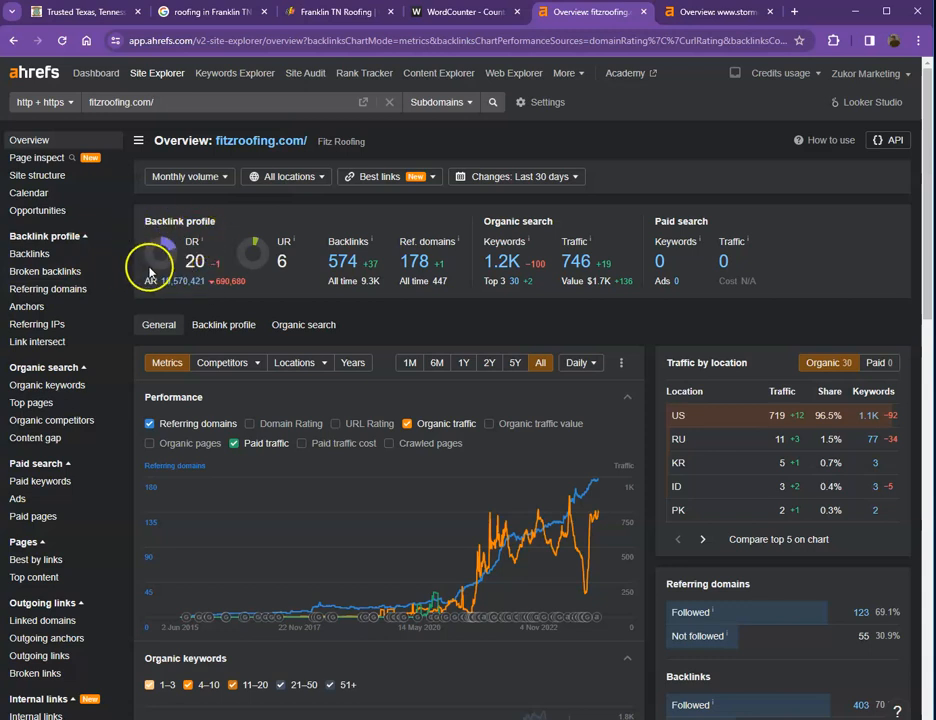
pyautogui.moveTo(232, 268)
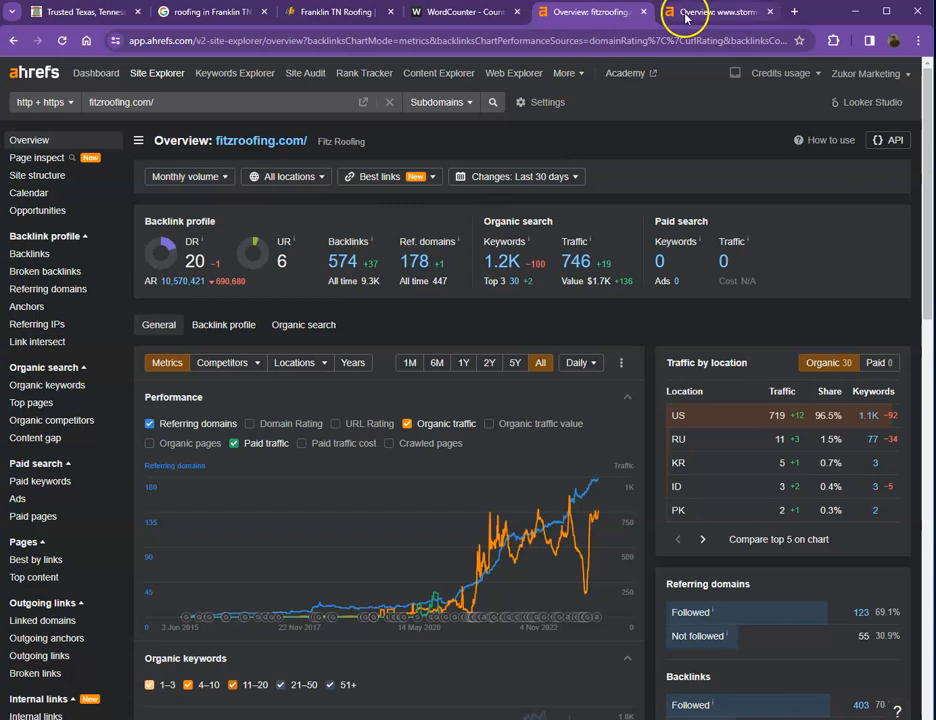
# Compare the stormguardrc.com and fitzroofing.com Ahrefs overviews by toggling between them
pyautogui.click(718, 12)
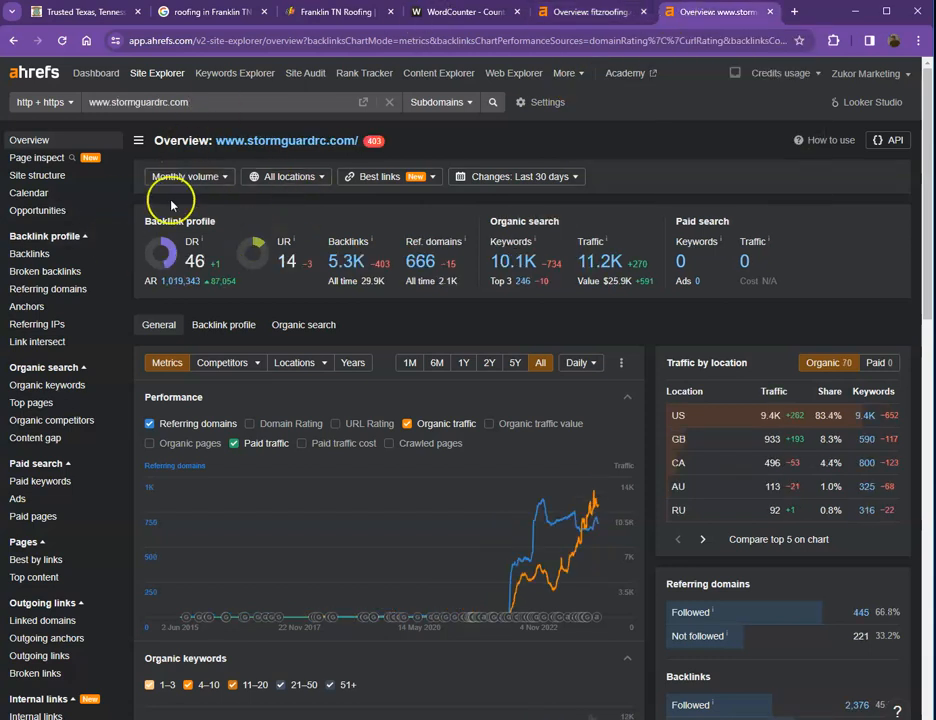
pyautogui.click(590, 12)
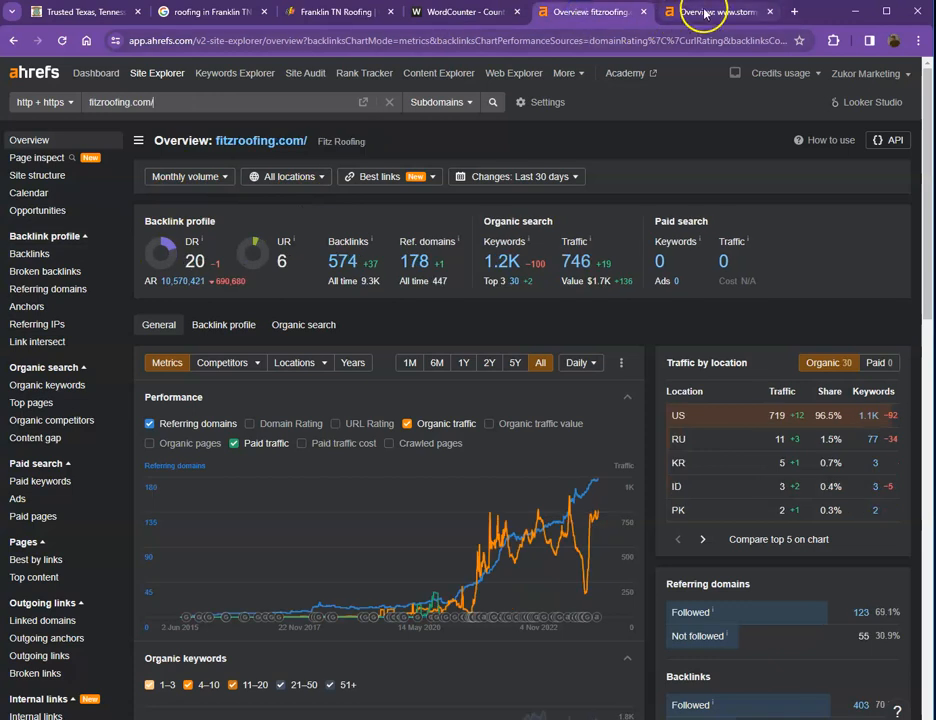
pyautogui.click(720, 12)
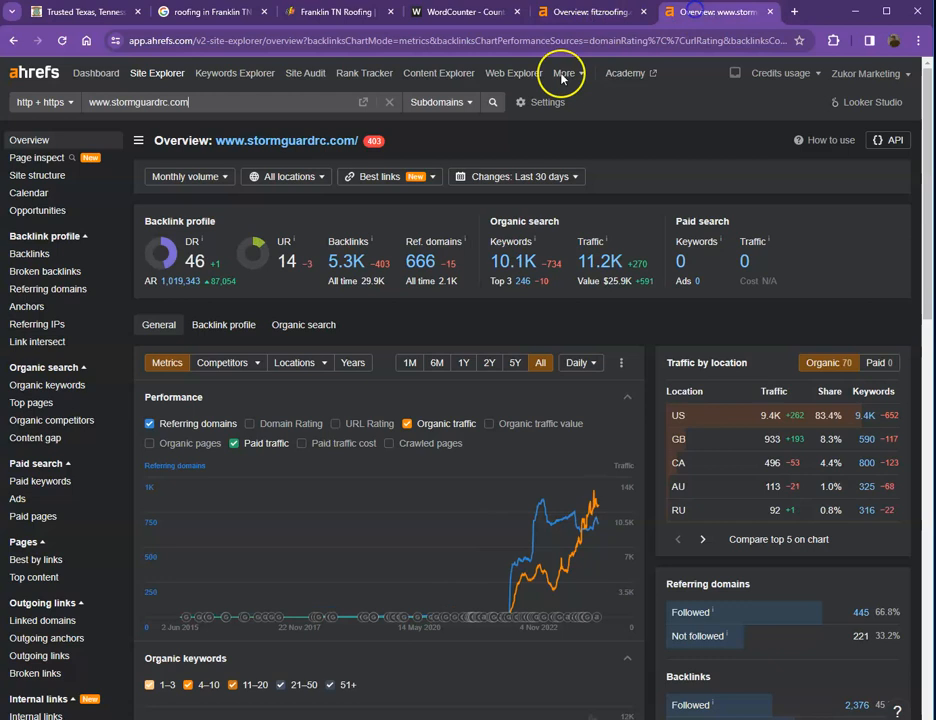
pyautogui.moveTo(224, 208)
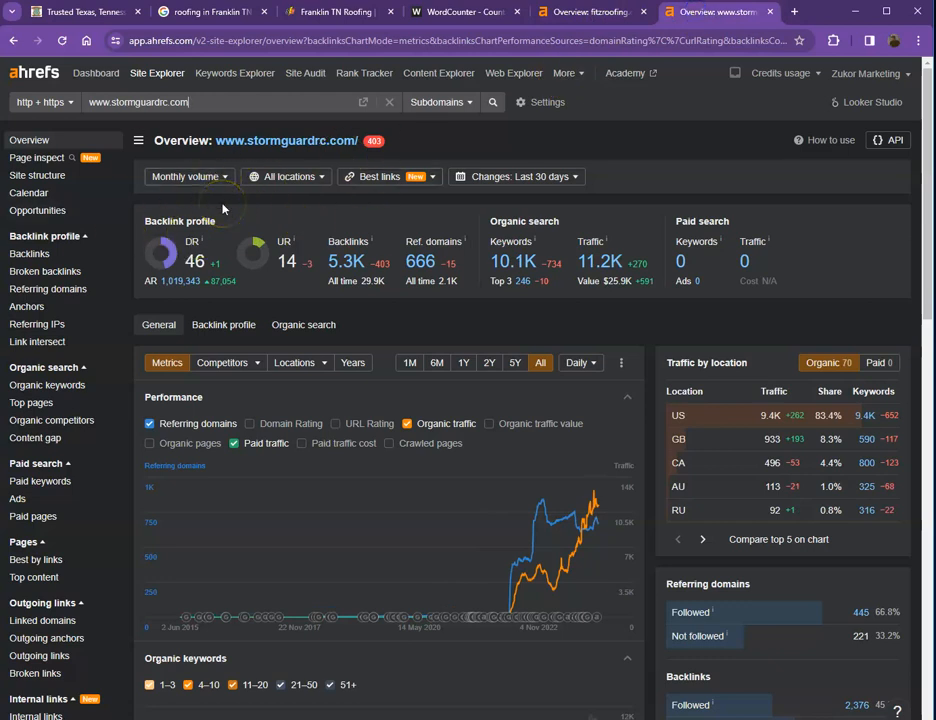
pyautogui.moveTo(216, 208)
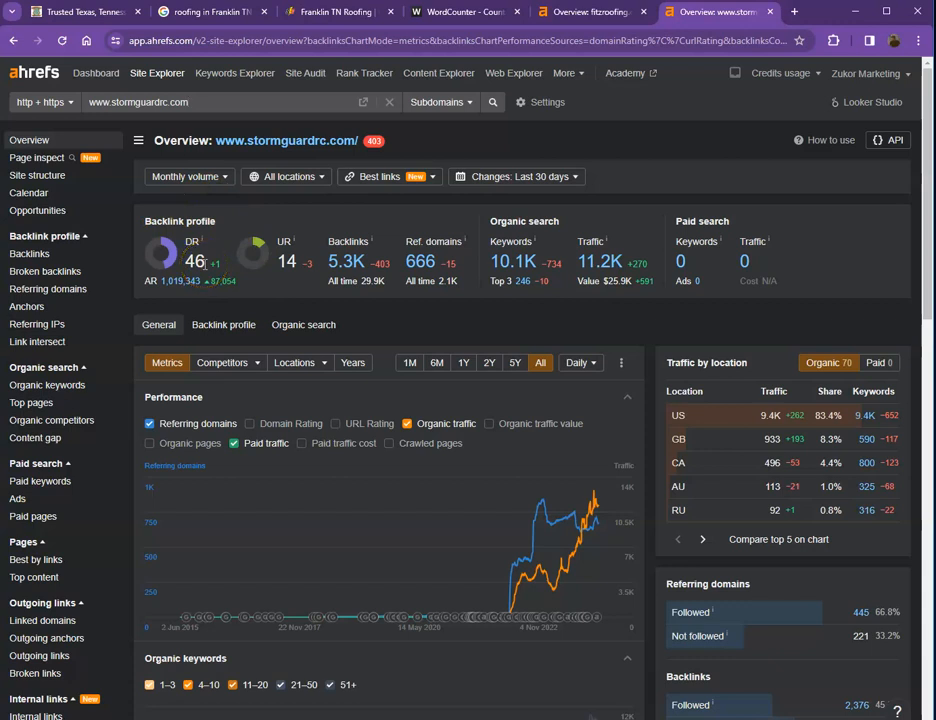
pyautogui.click(592, 12)
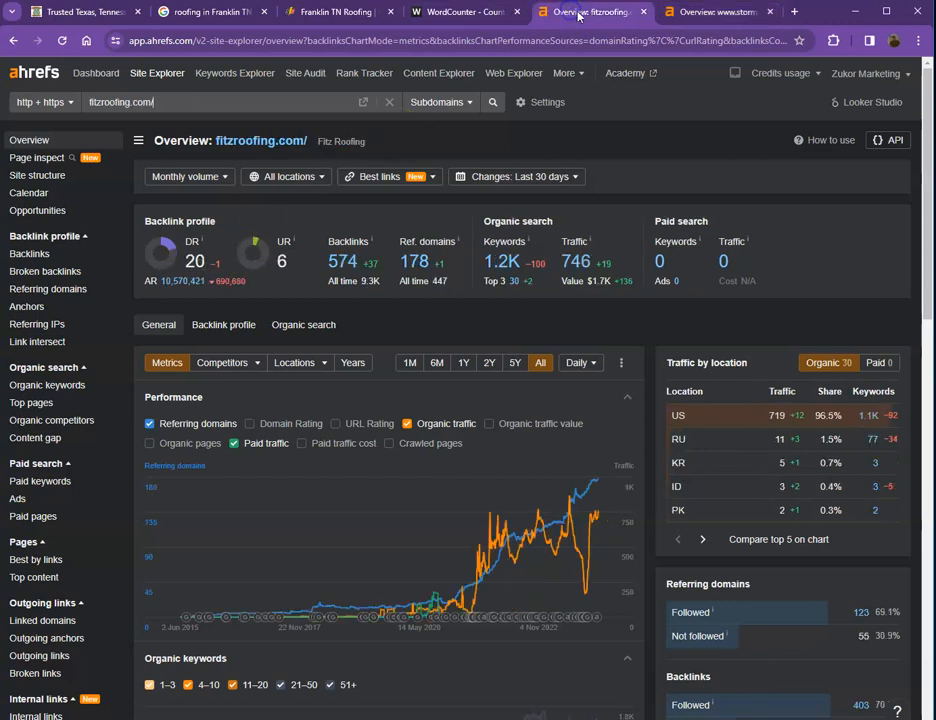
pyautogui.click(718, 12)
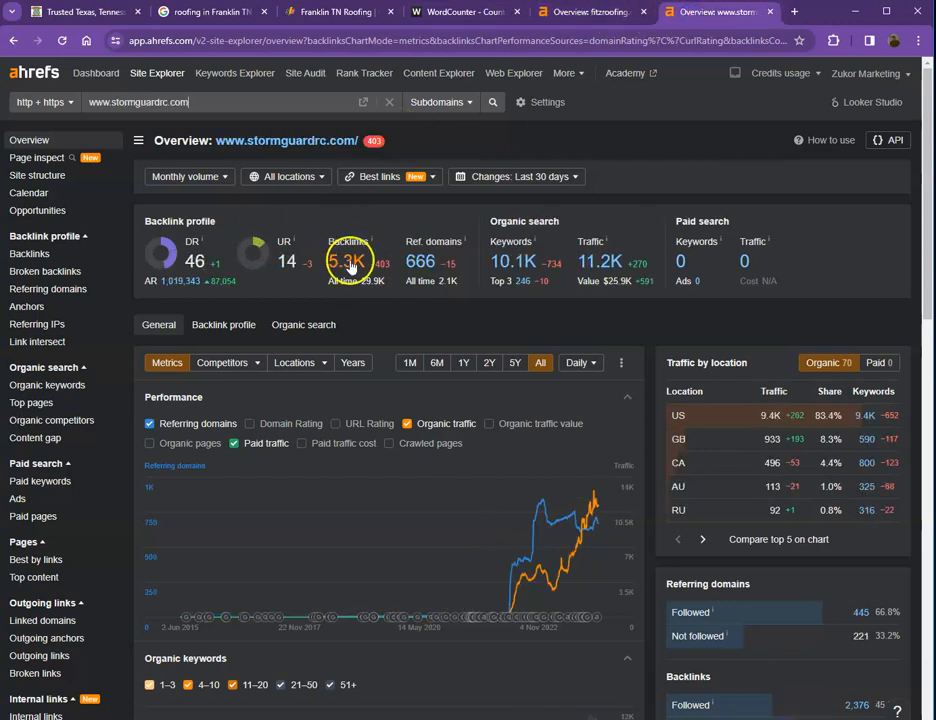
pyautogui.moveTo(566, 262)
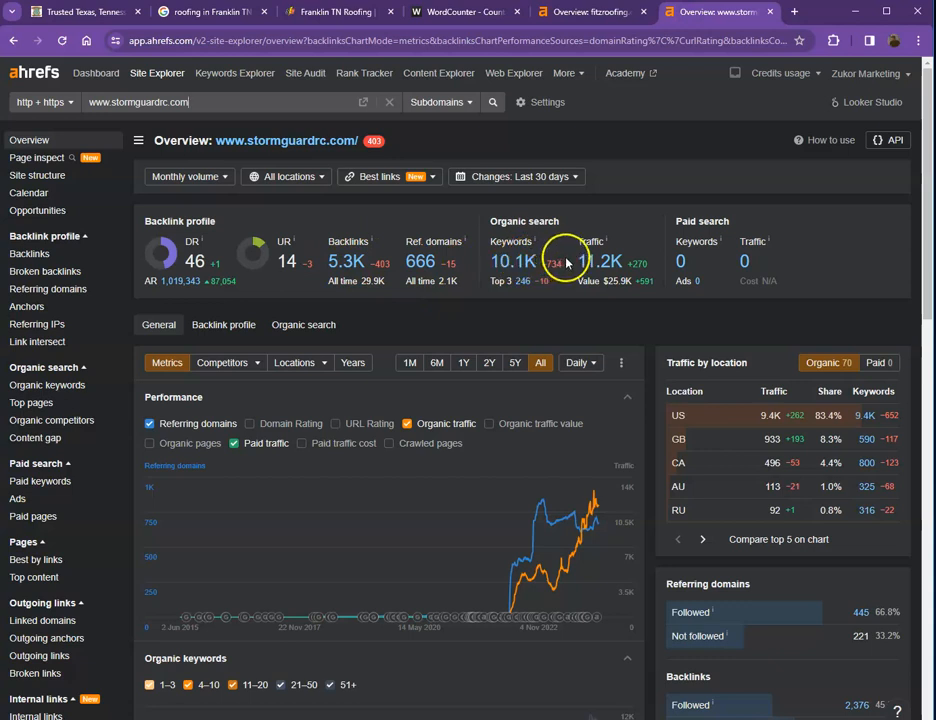
pyautogui.moveTo(450, 262)
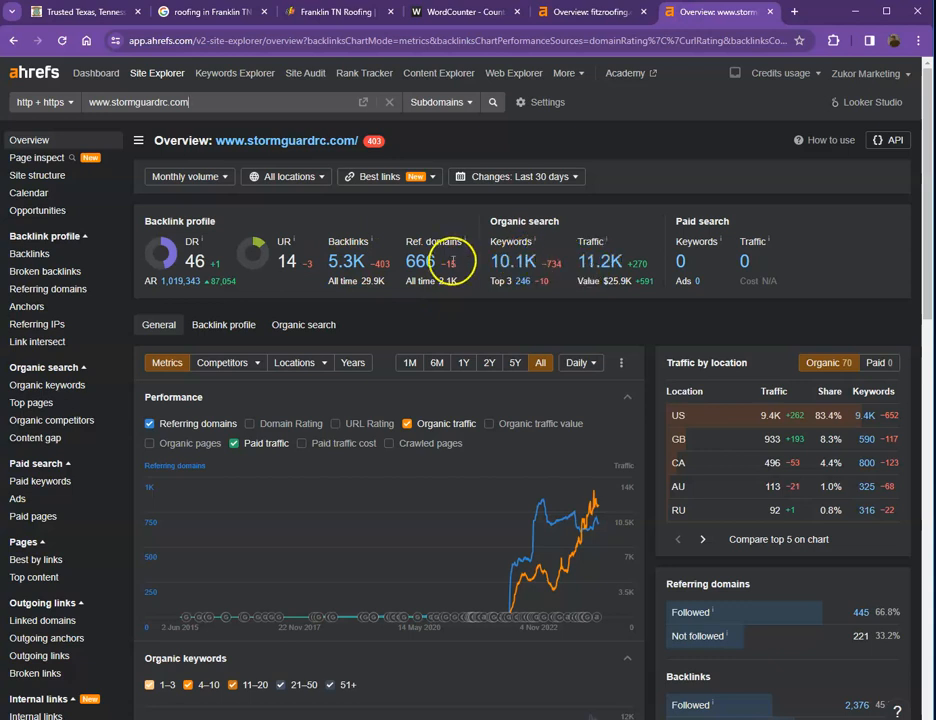
# Bring up Storm Guard's referring domains report in its own tab, listing 666 domains
pyautogui.rightClick(512, 260)
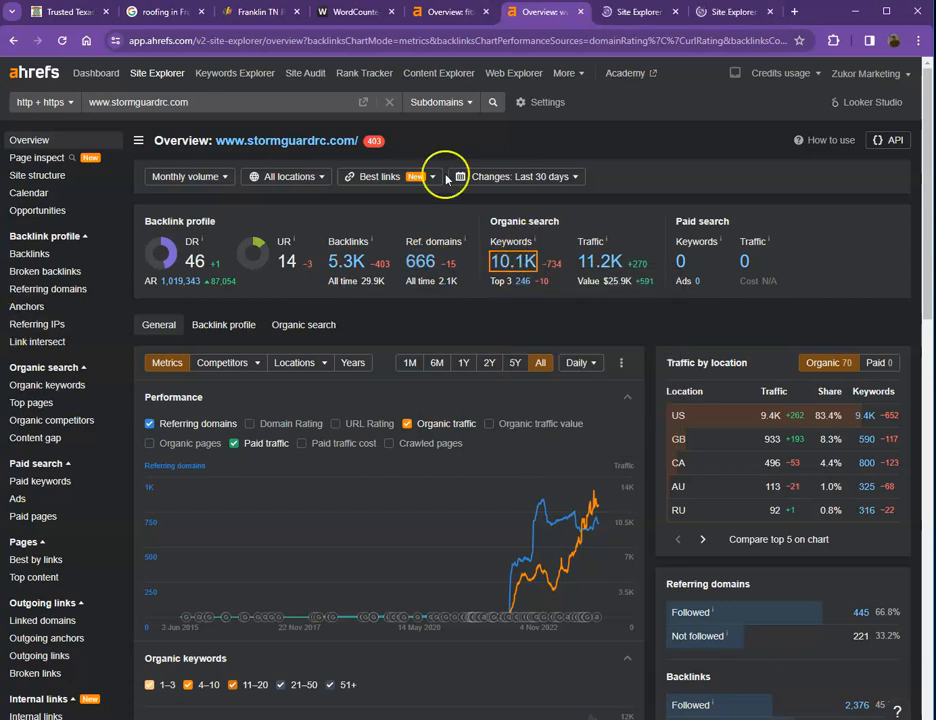
pyautogui.click(48, 288)
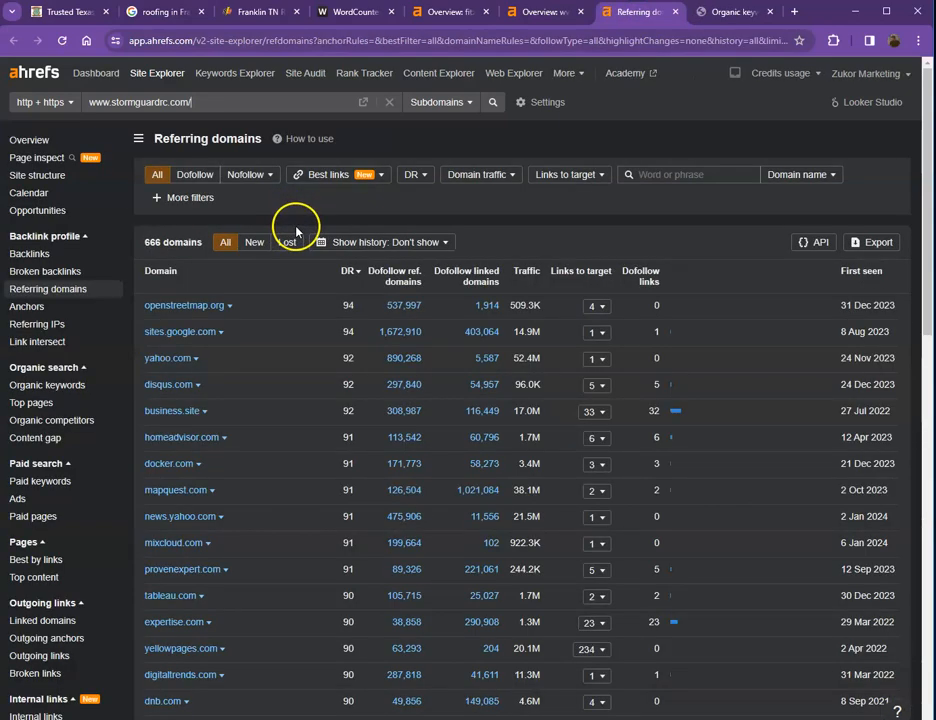
# Scroll Storm Guard's 666 referring domains list down to the pagination
pyautogui.scroll(-3)
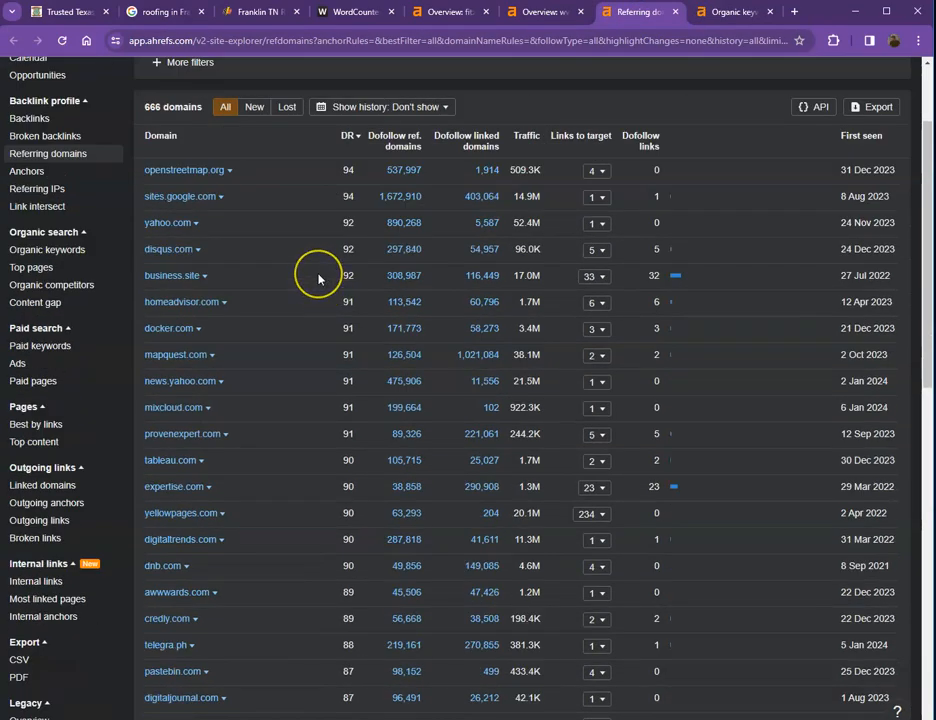
pyautogui.scroll(-3)
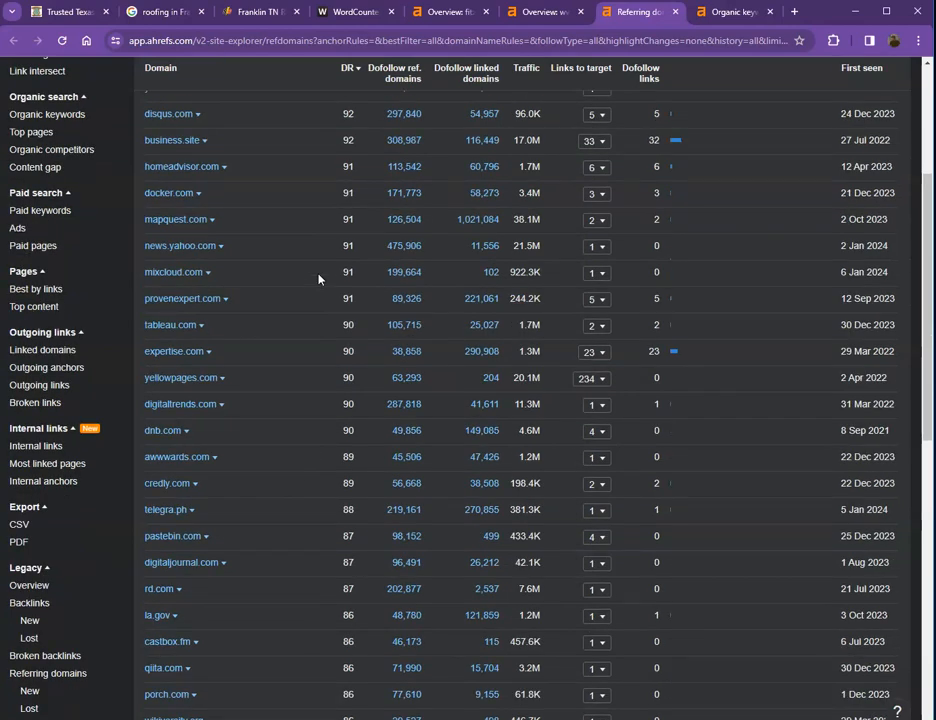
pyautogui.scroll(-3)
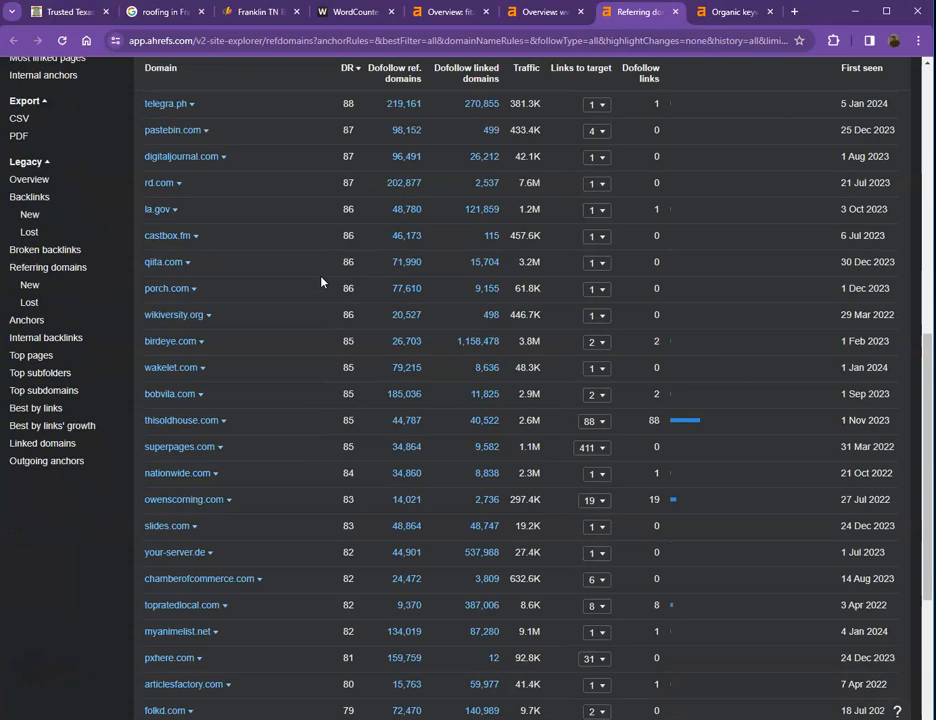
pyautogui.scroll(-3)
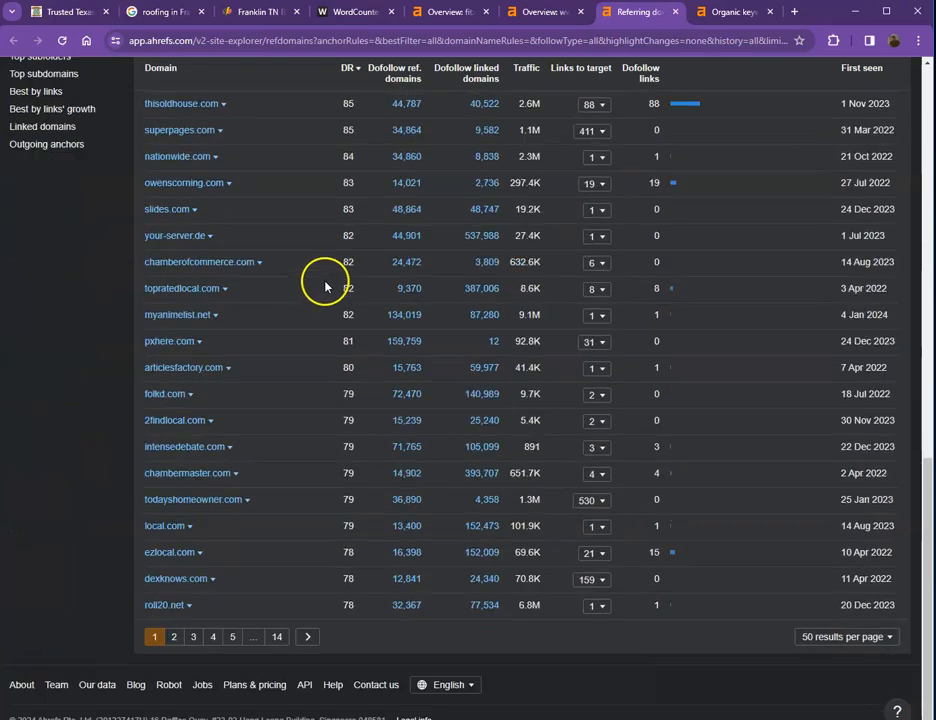
pyautogui.scroll(3)
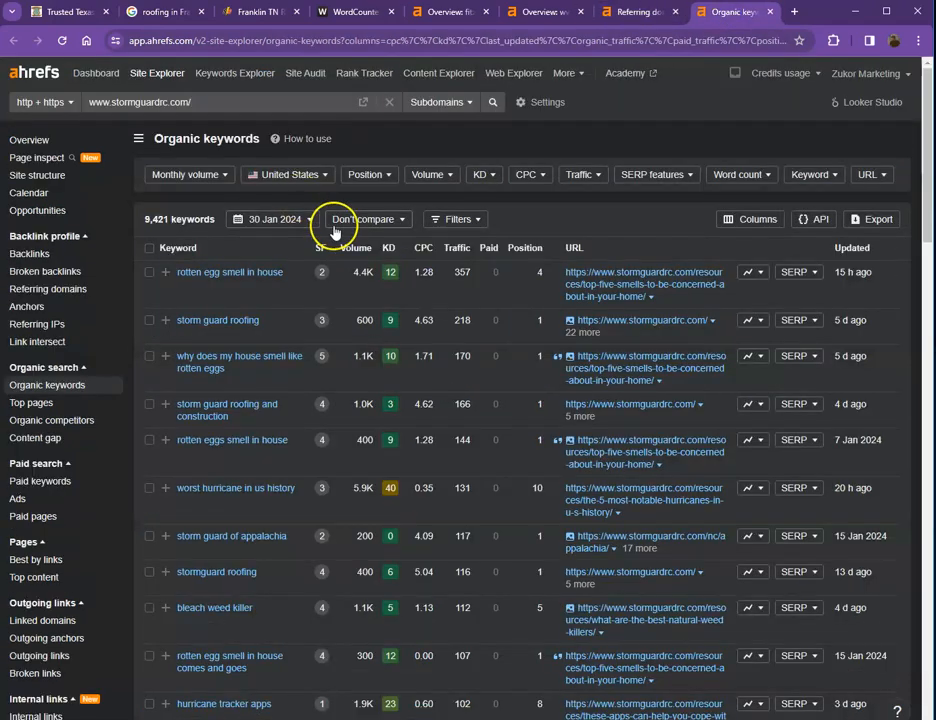
pyautogui.scroll(-3)
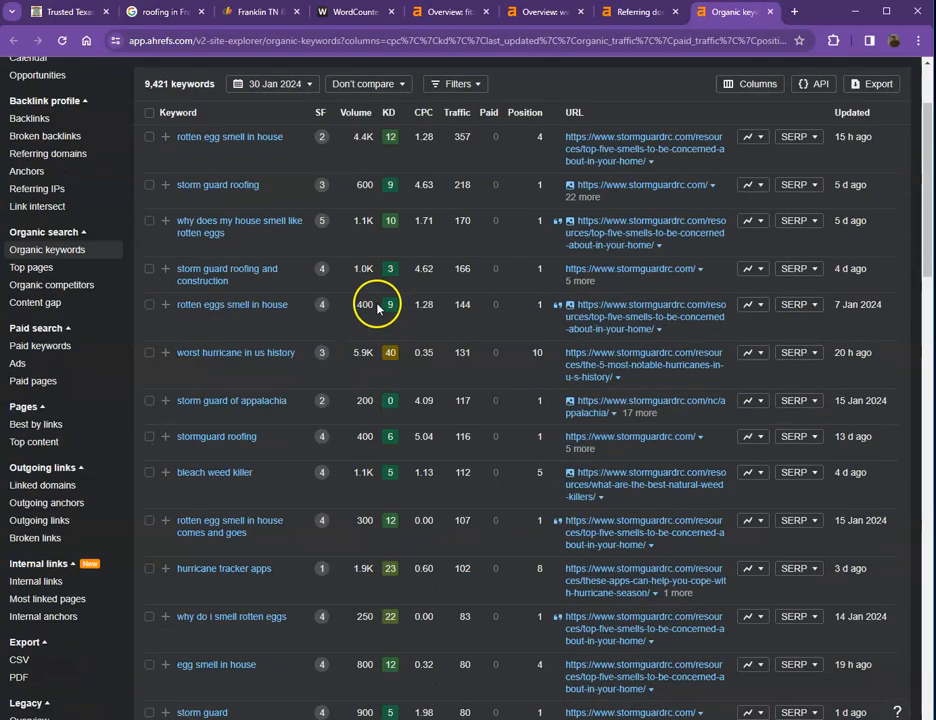
pyautogui.scroll(-3)
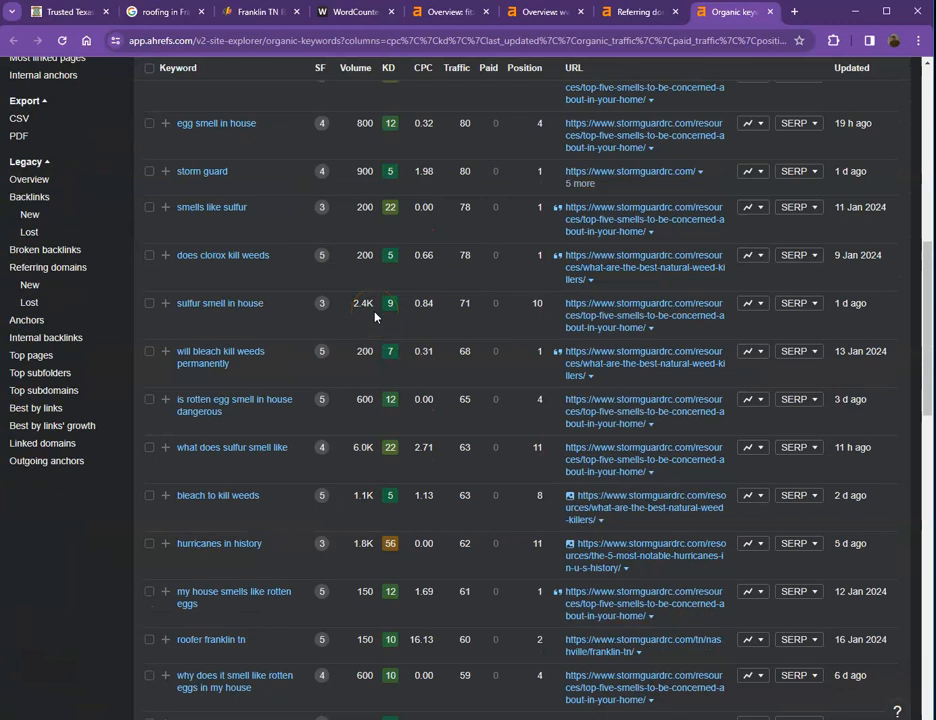
pyautogui.scroll(-3)
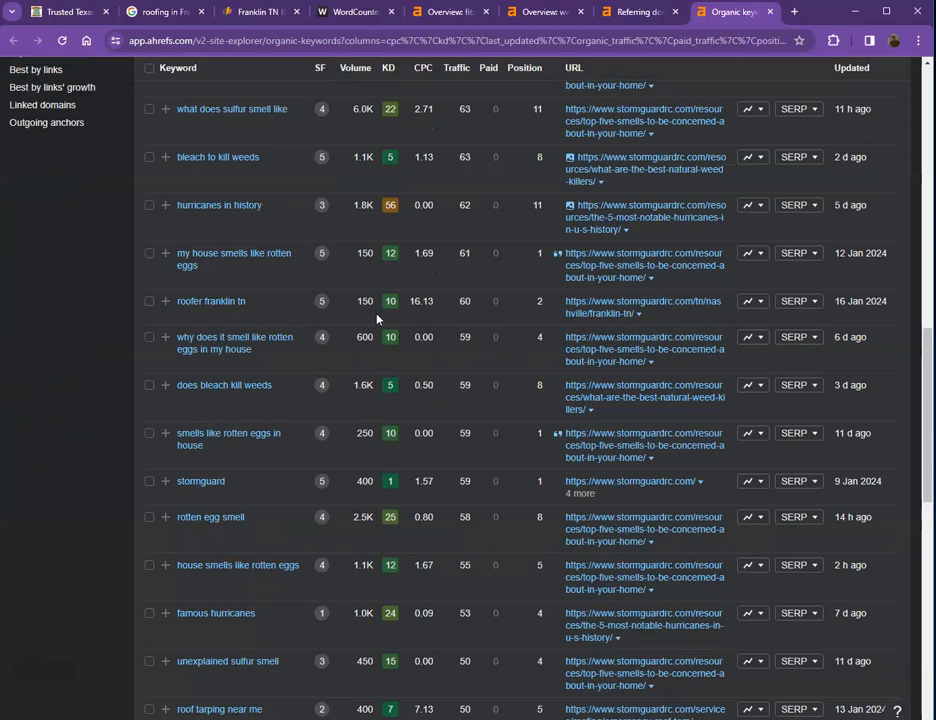
pyautogui.moveTo(384, 164)
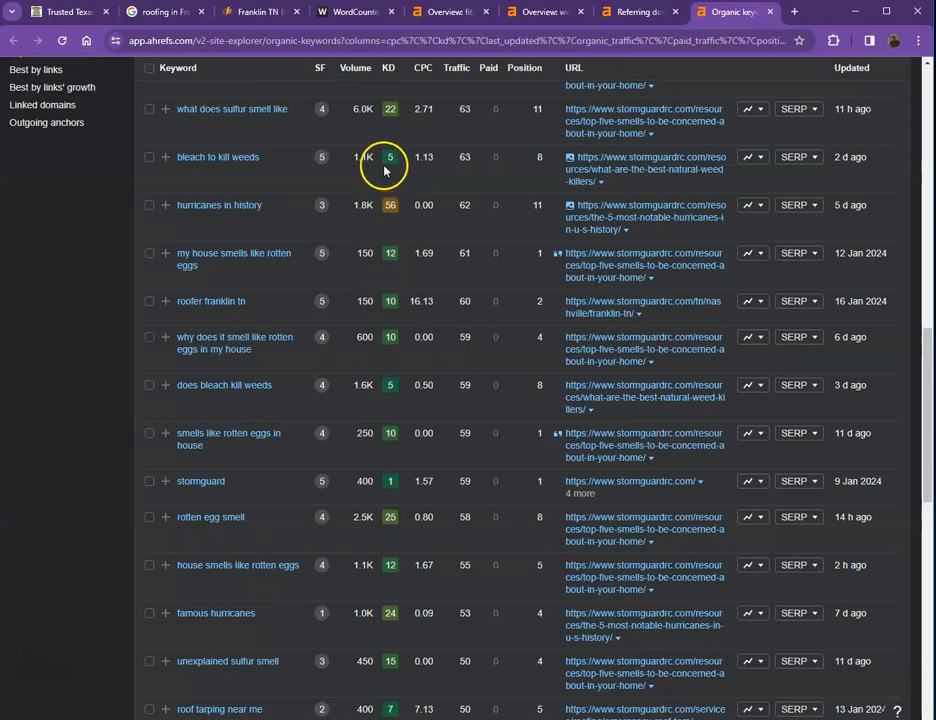
pyautogui.scroll(-3)
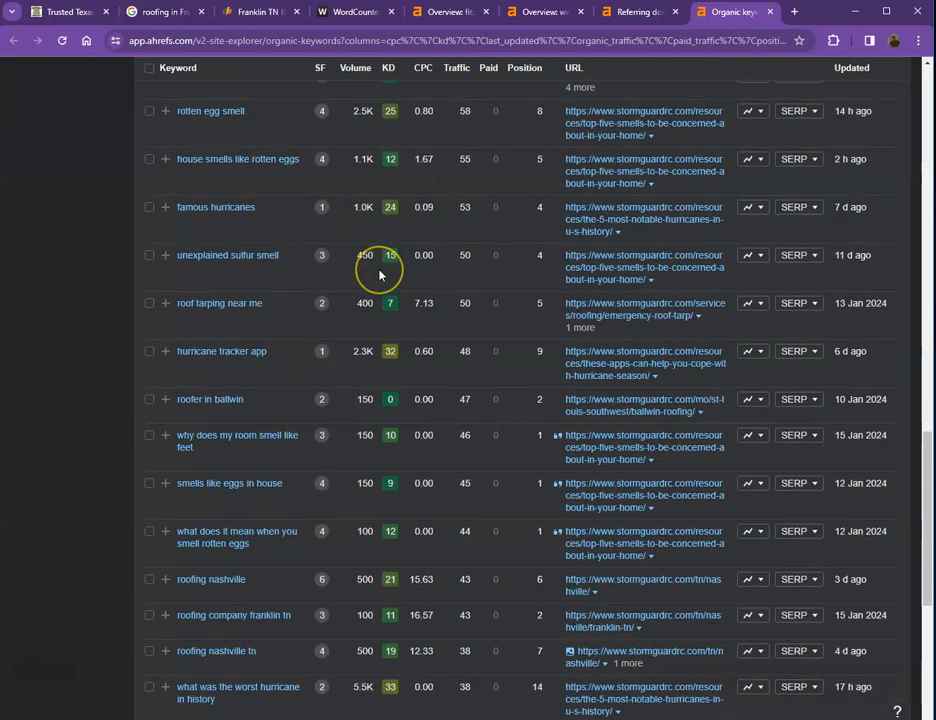
pyautogui.moveTo(372, 272)
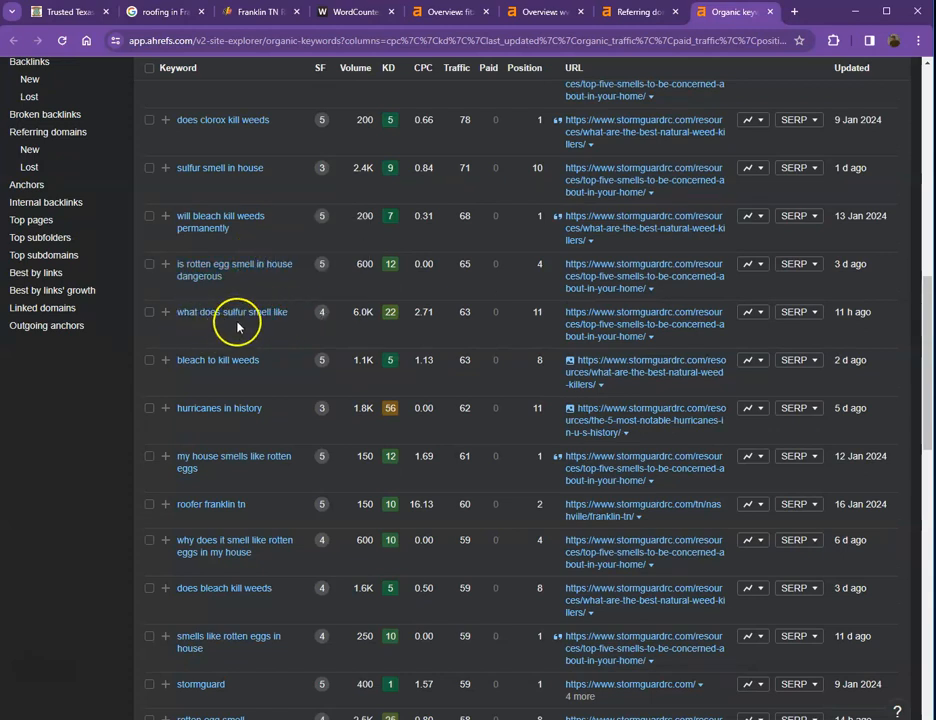
pyautogui.moveTo(306, 324)
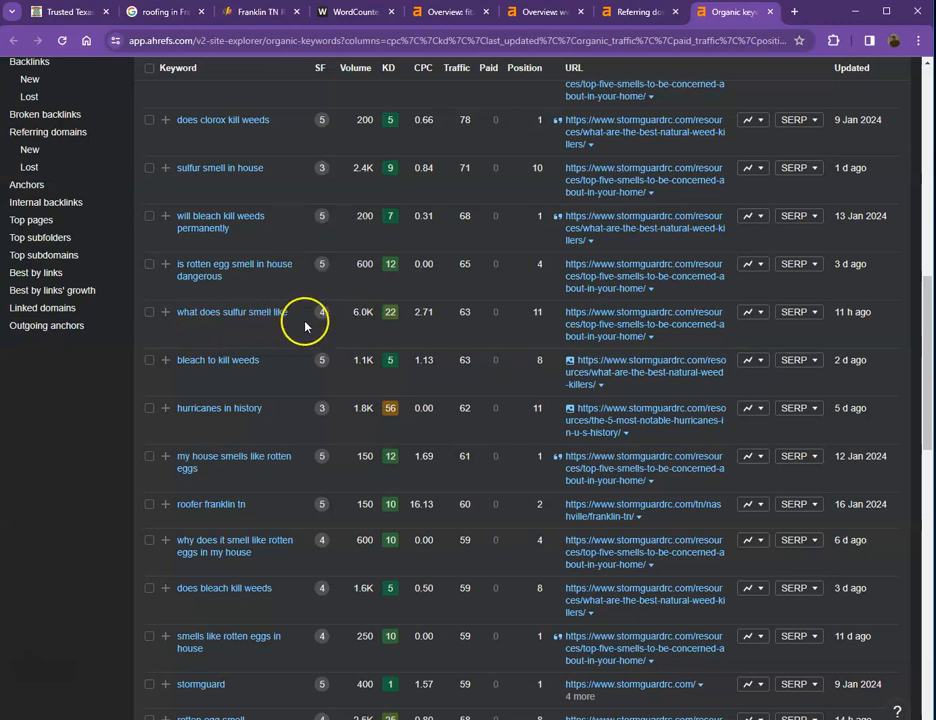
pyautogui.moveTo(370, 328)
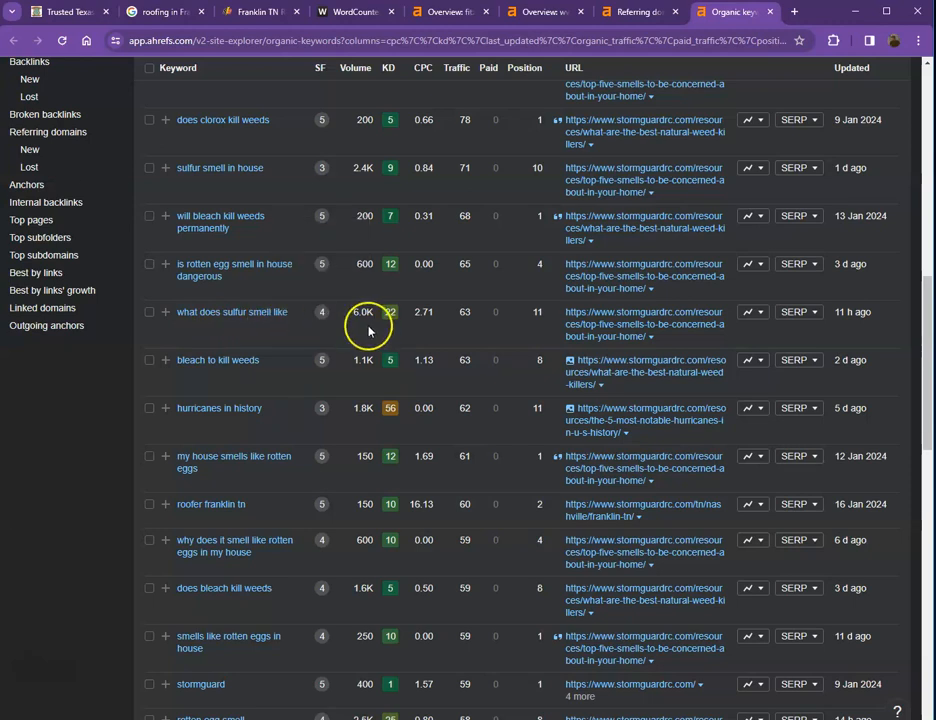
pyautogui.scroll(-3)
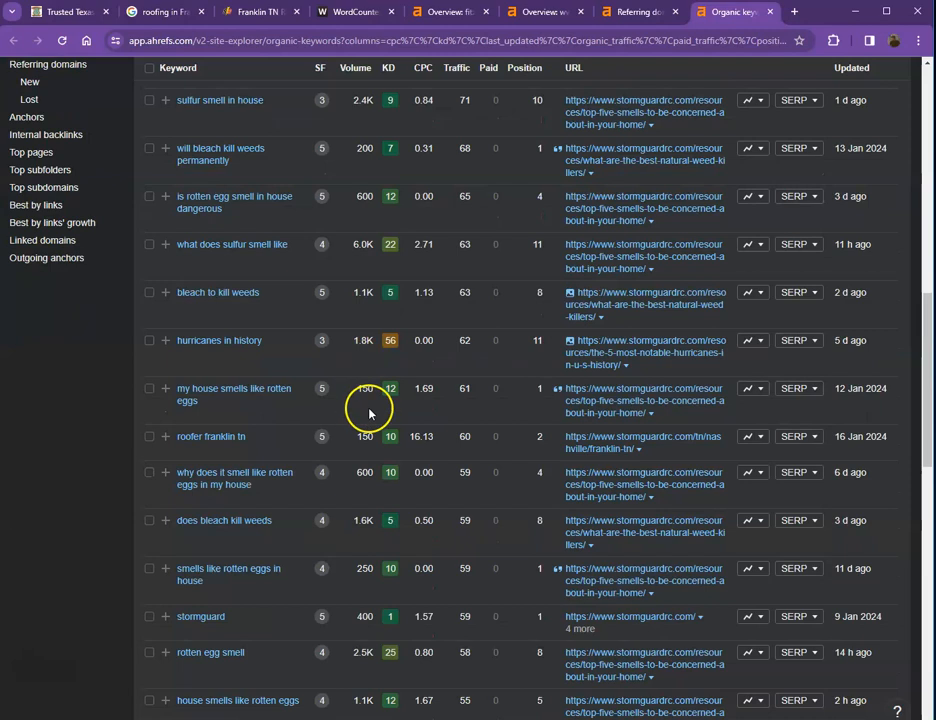
pyautogui.moveTo(230, 546)
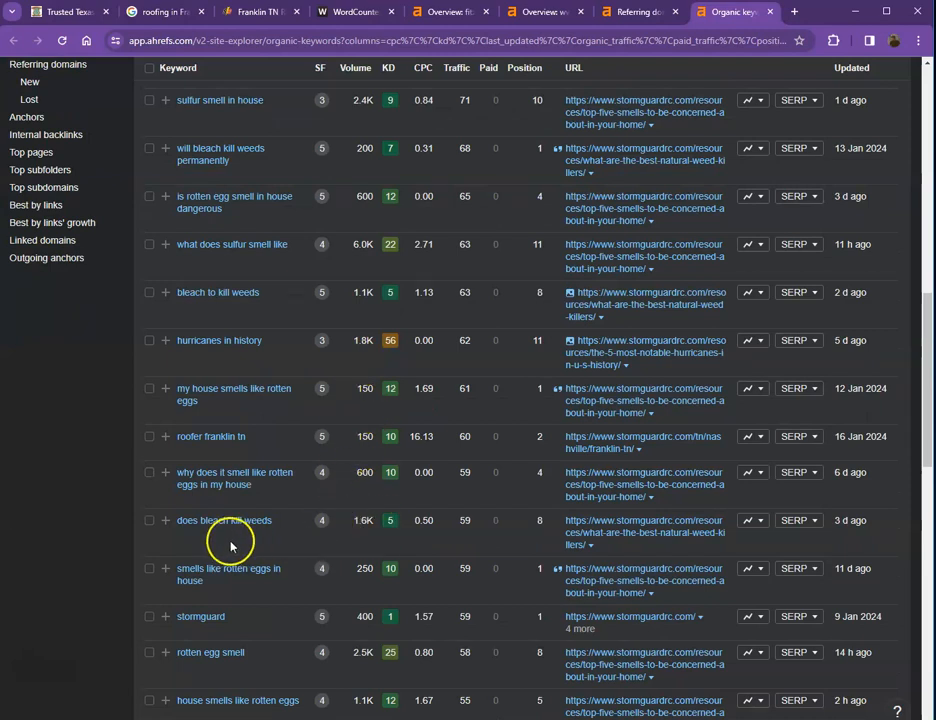
pyautogui.scroll(-3)
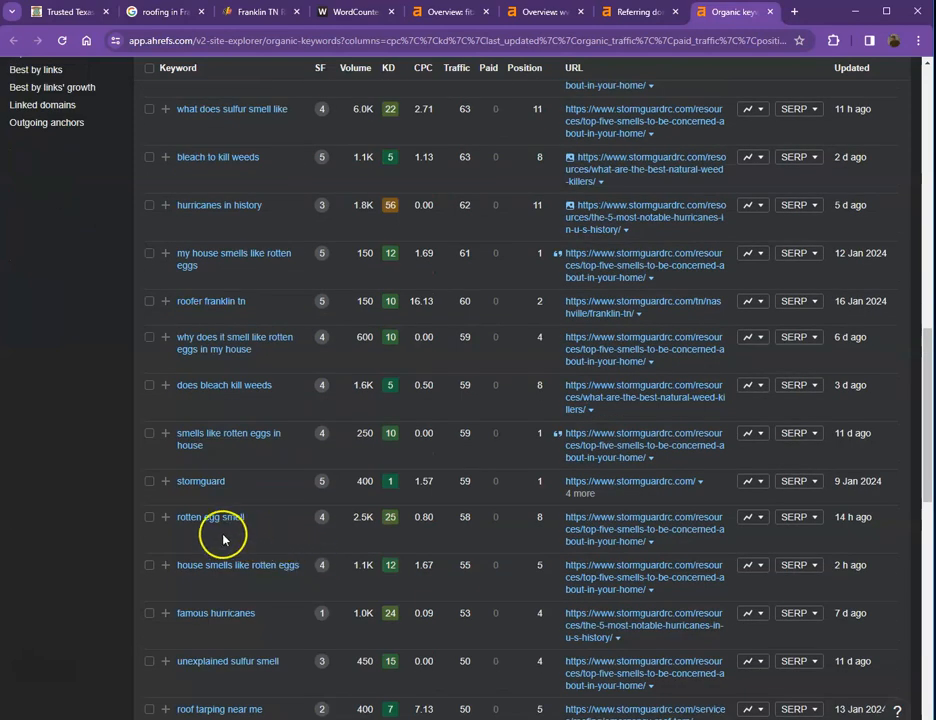
pyautogui.moveTo(258, 530)
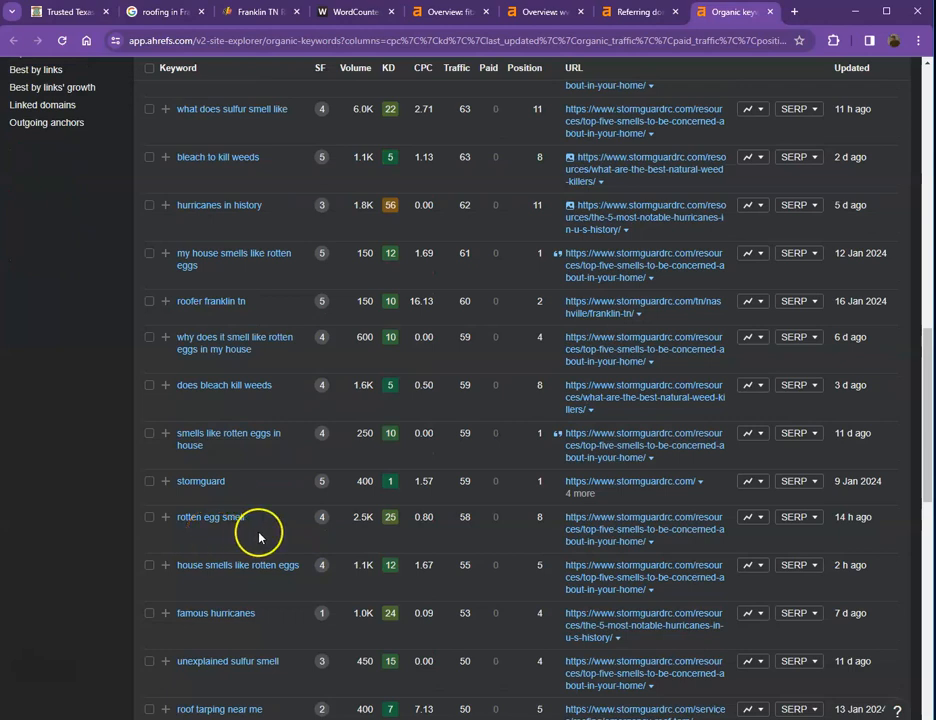
pyautogui.moveTo(368, 532)
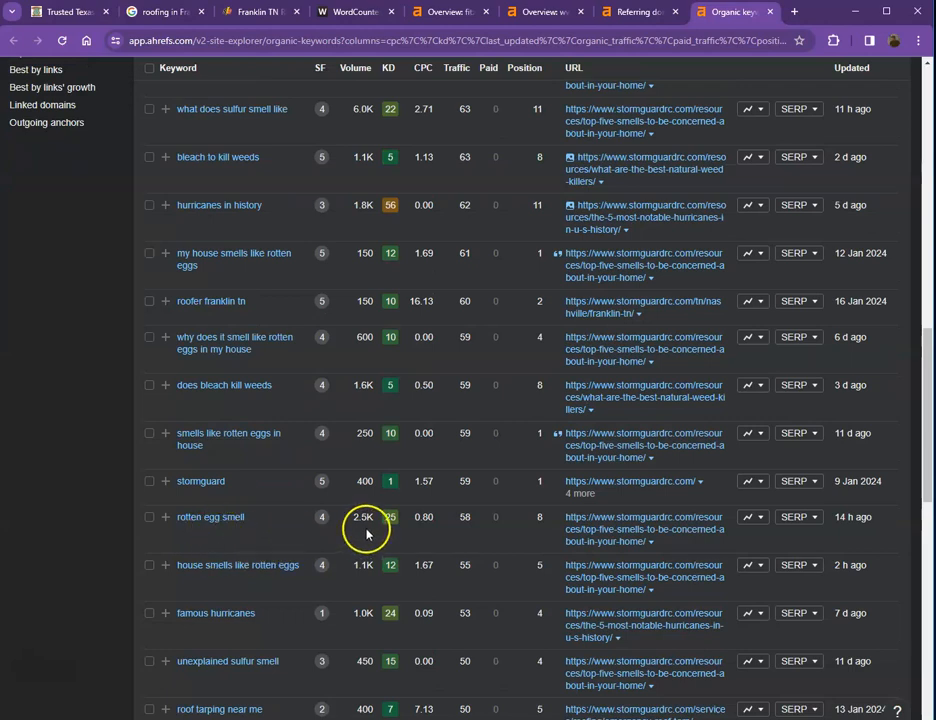
pyautogui.moveTo(364, 528)
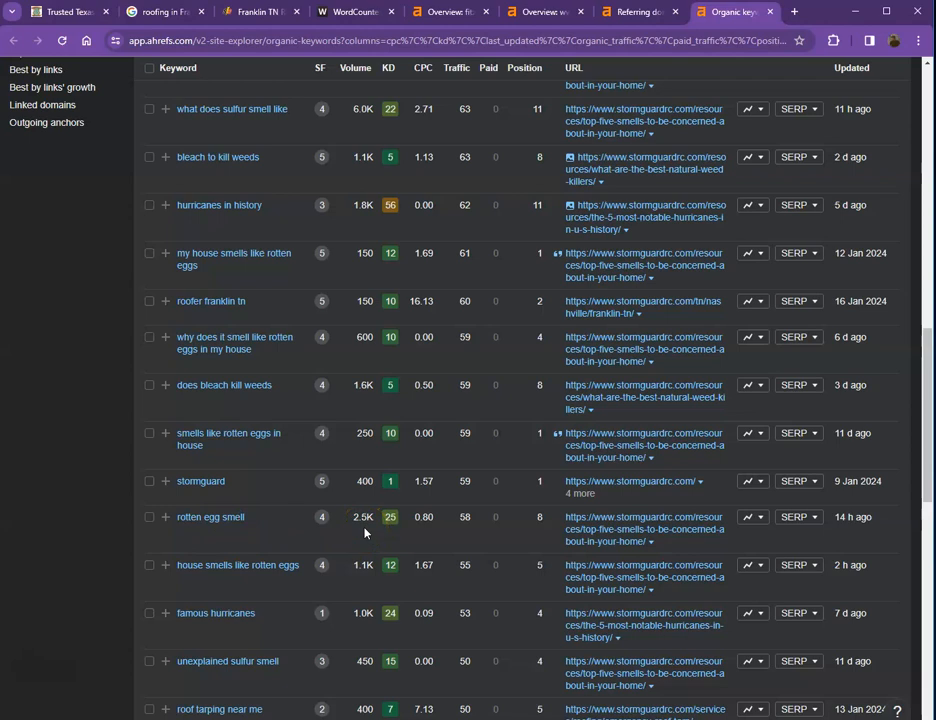
pyautogui.moveTo(64, 12)
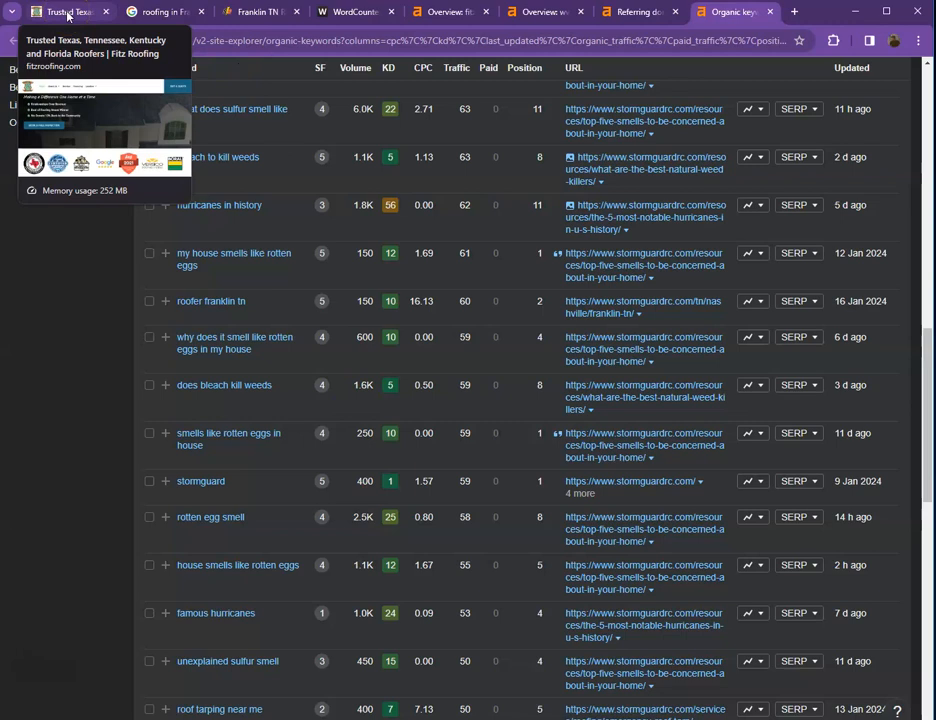
pyautogui.click(64, 12)
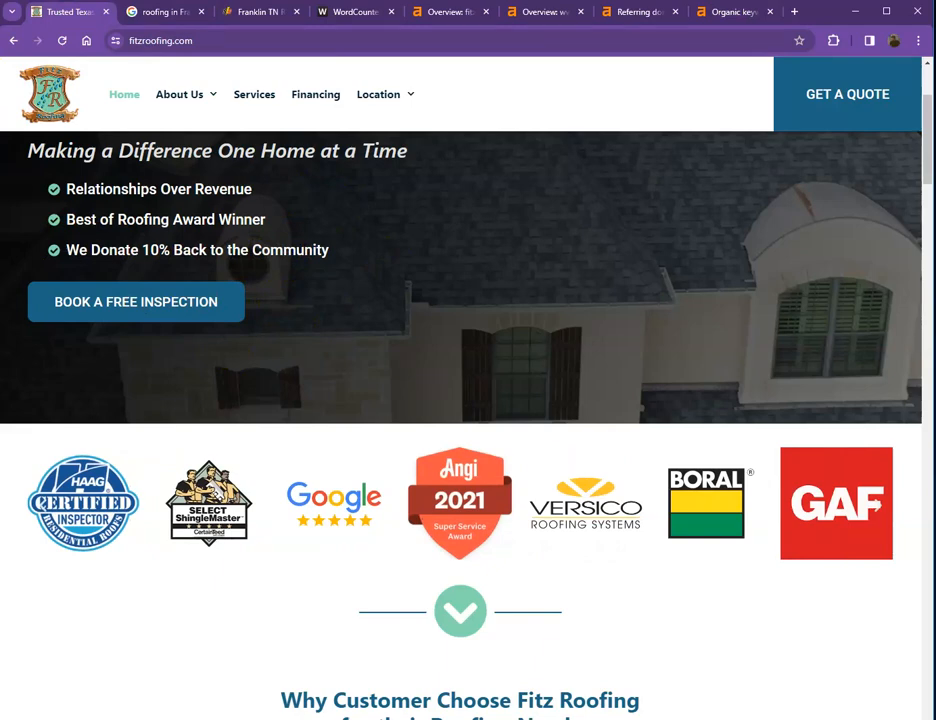
# Scroll the Fitz Roofing homepage through its why-choose-us, Our Services grid and customer reviews sections
pyautogui.scroll(-3)
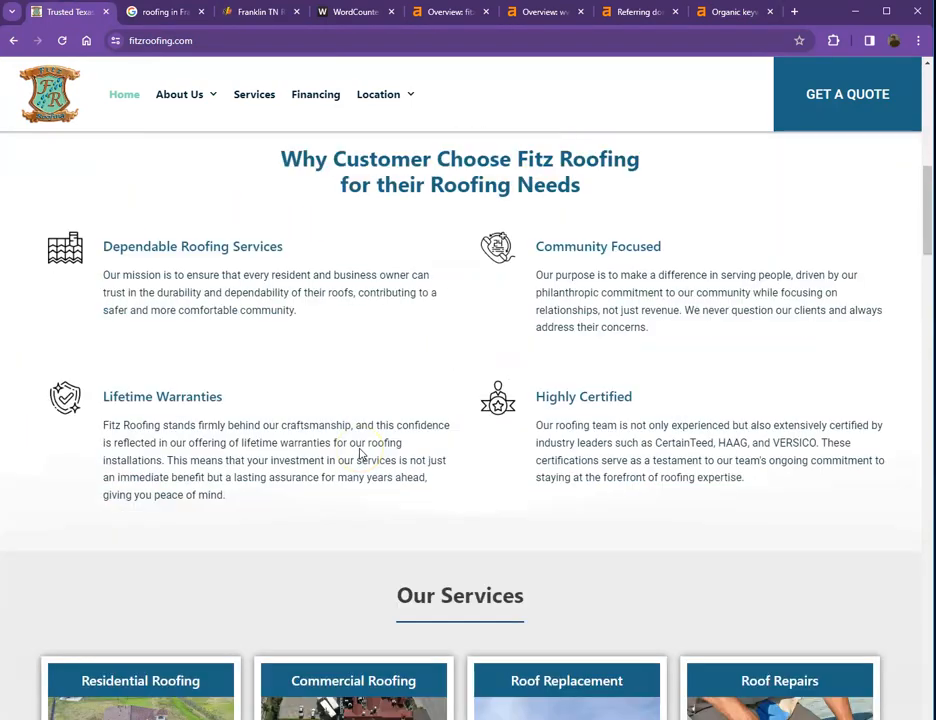
pyautogui.scroll(-3)
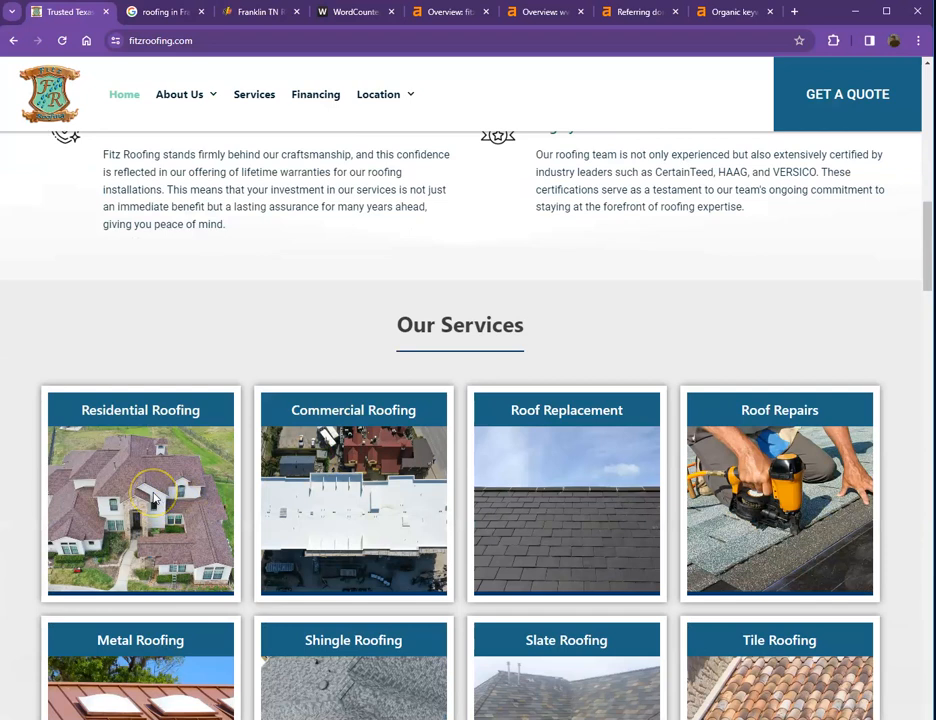
pyautogui.moveTo(156, 496)
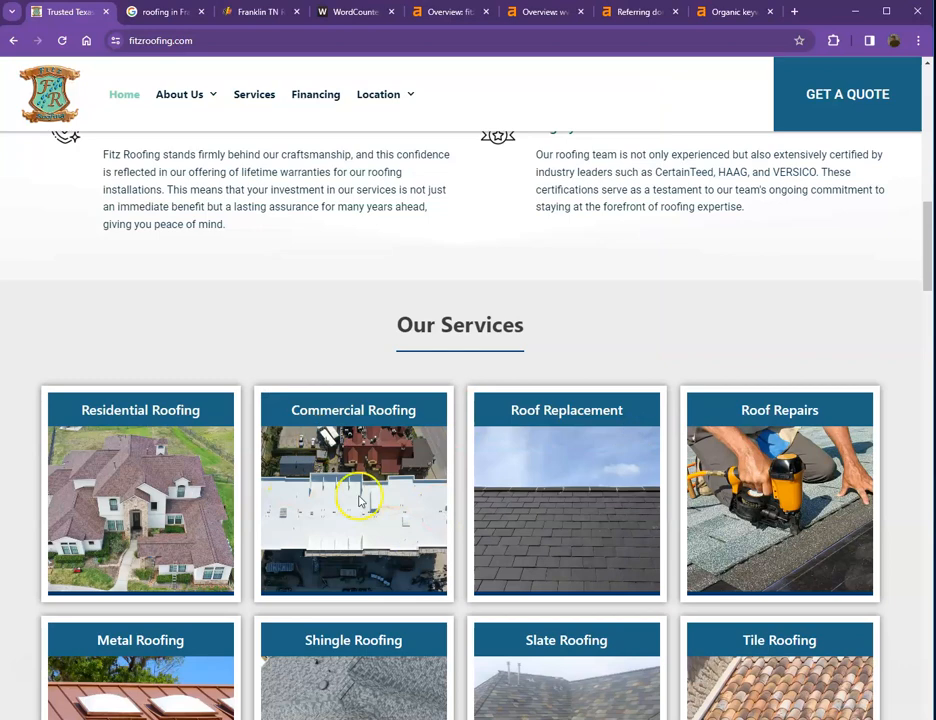
pyautogui.scroll(-3)
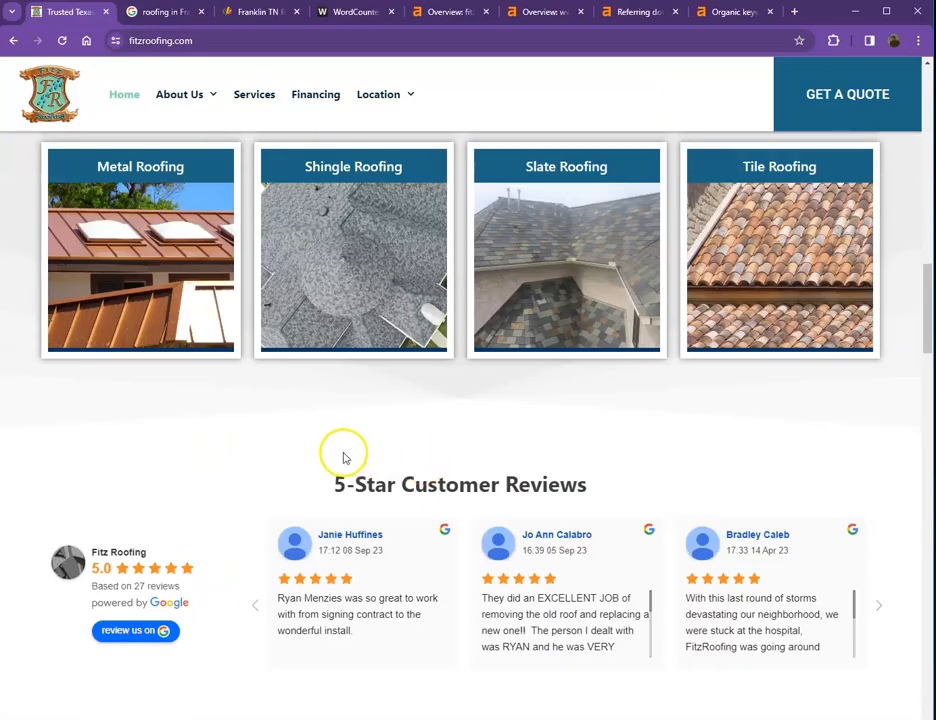
pyautogui.moveTo(296, 432)
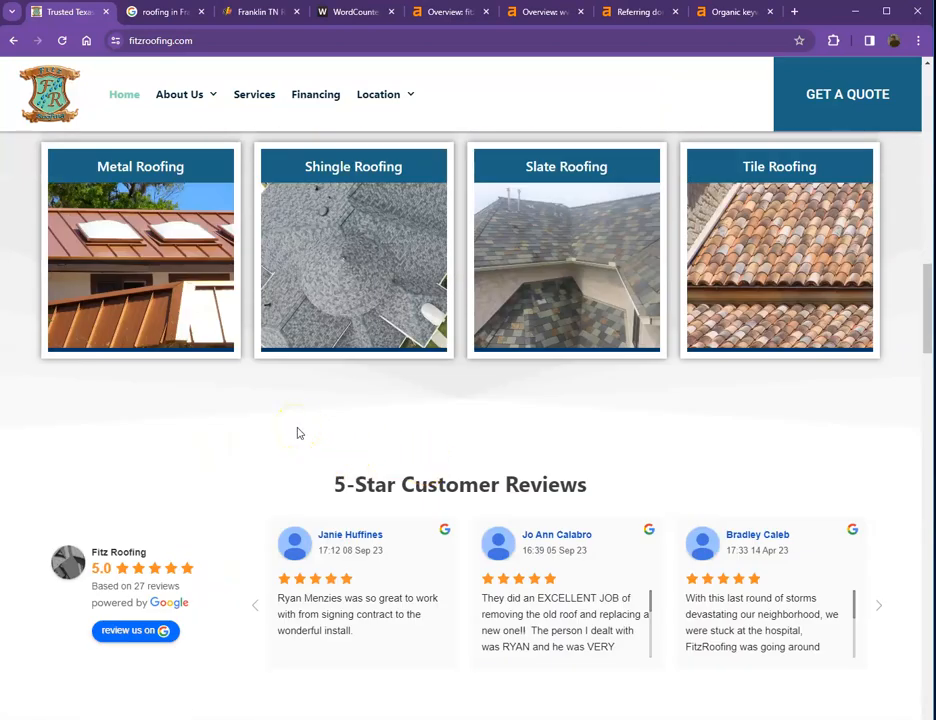
pyautogui.scroll(3)
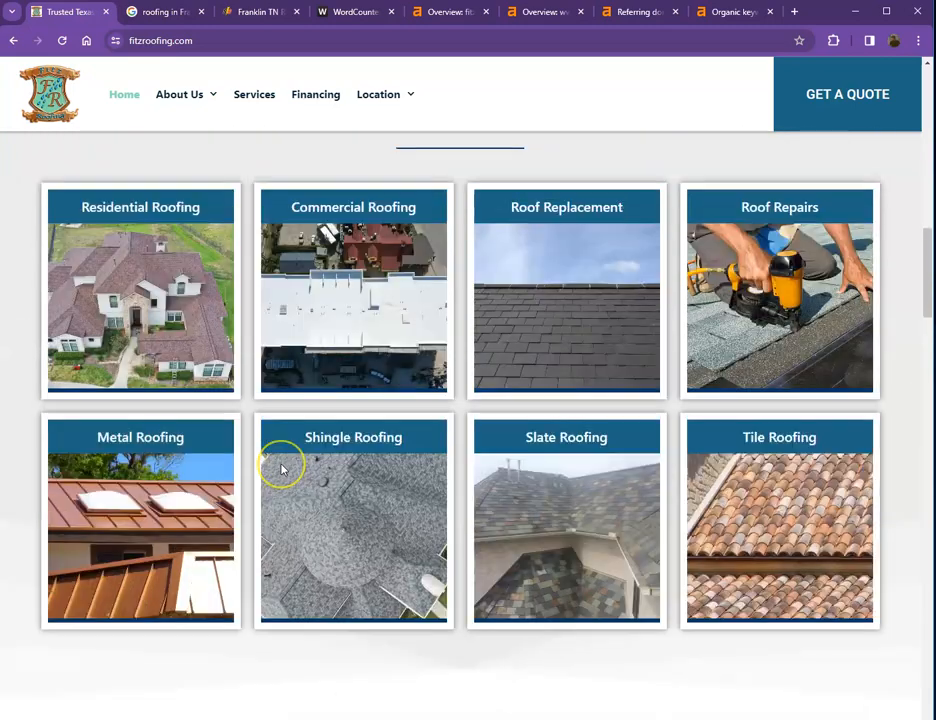
pyautogui.scroll(3)
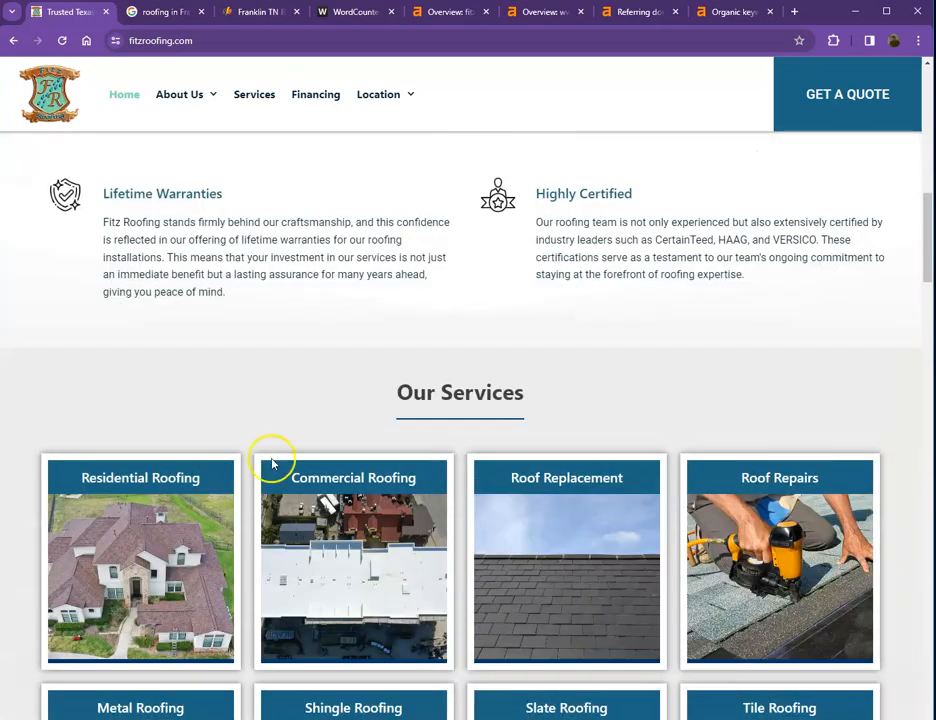
pyautogui.moveTo(204, 390)
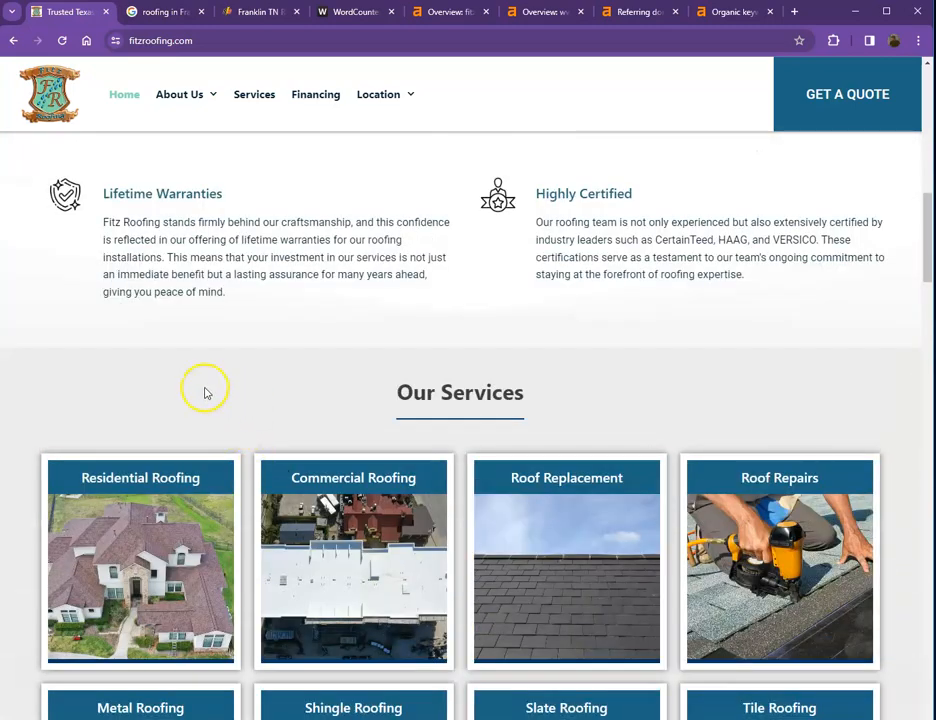
pyautogui.moveTo(204, 390)
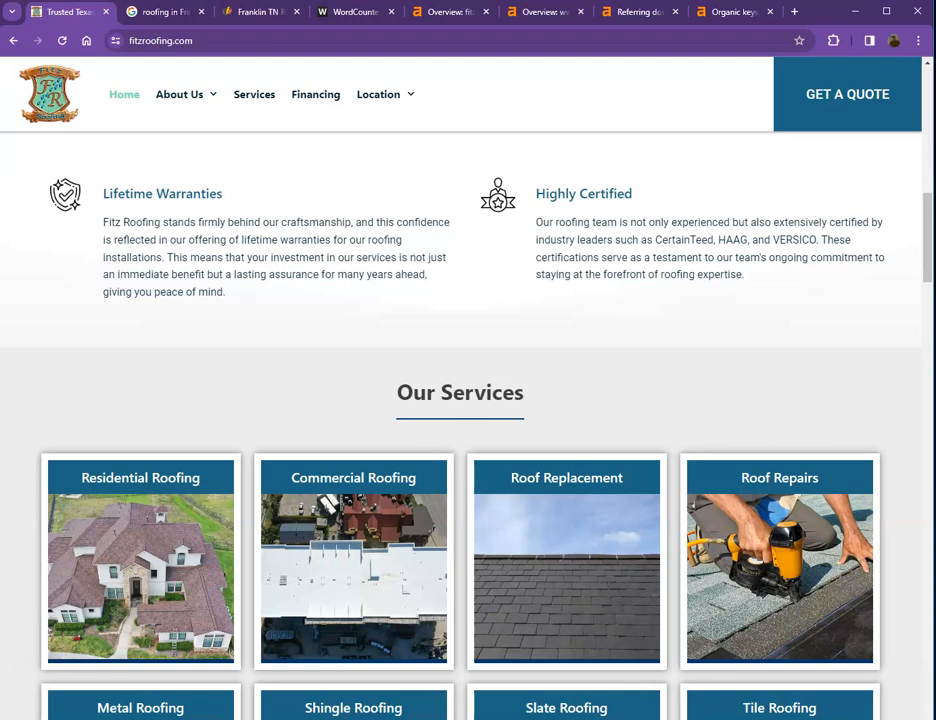
pyautogui.moveTo(56, 278)
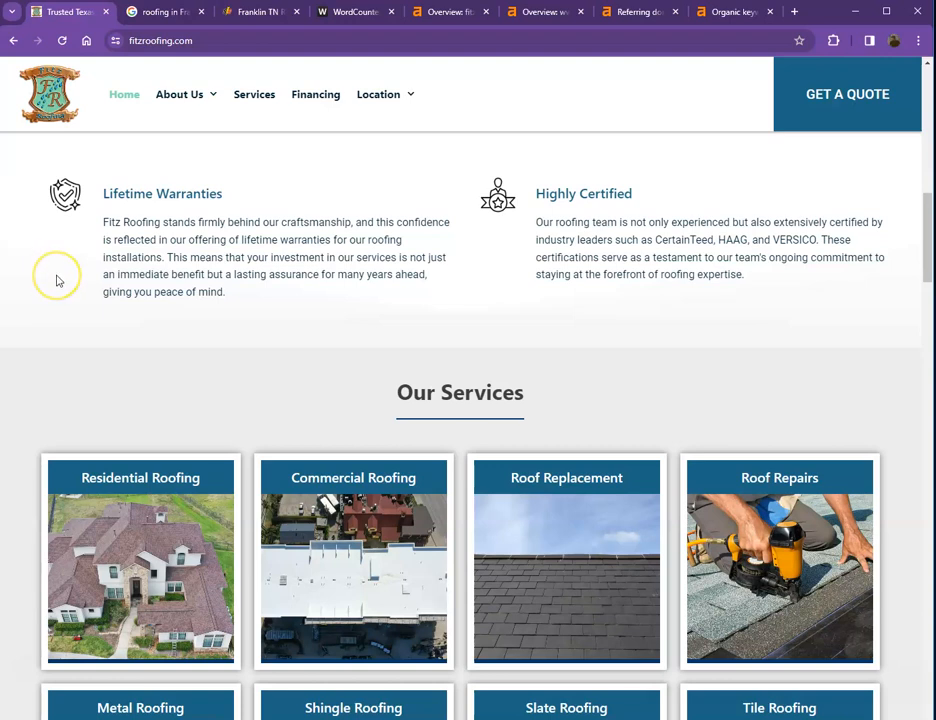
pyautogui.moveTo(56, 278)
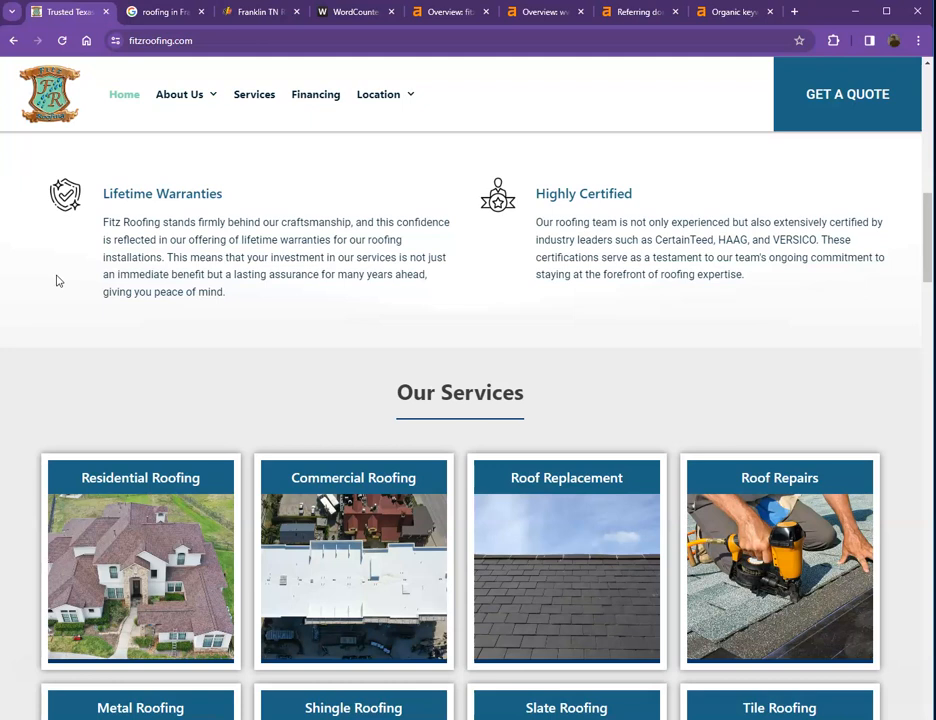
pyautogui.moveTo(76, 288)
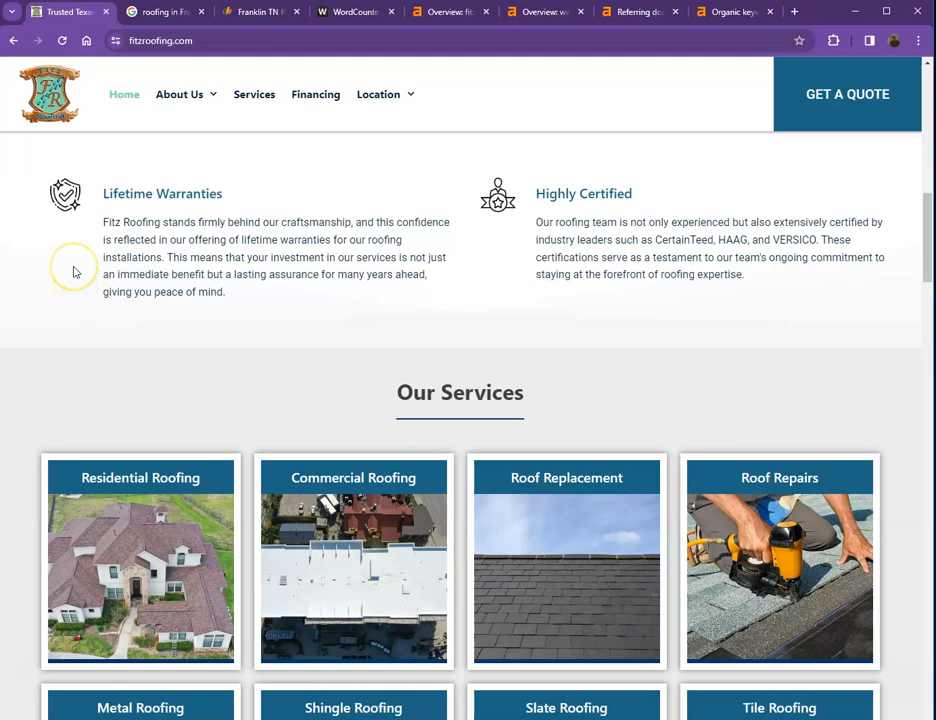
pyautogui.moveTo(92, 284)
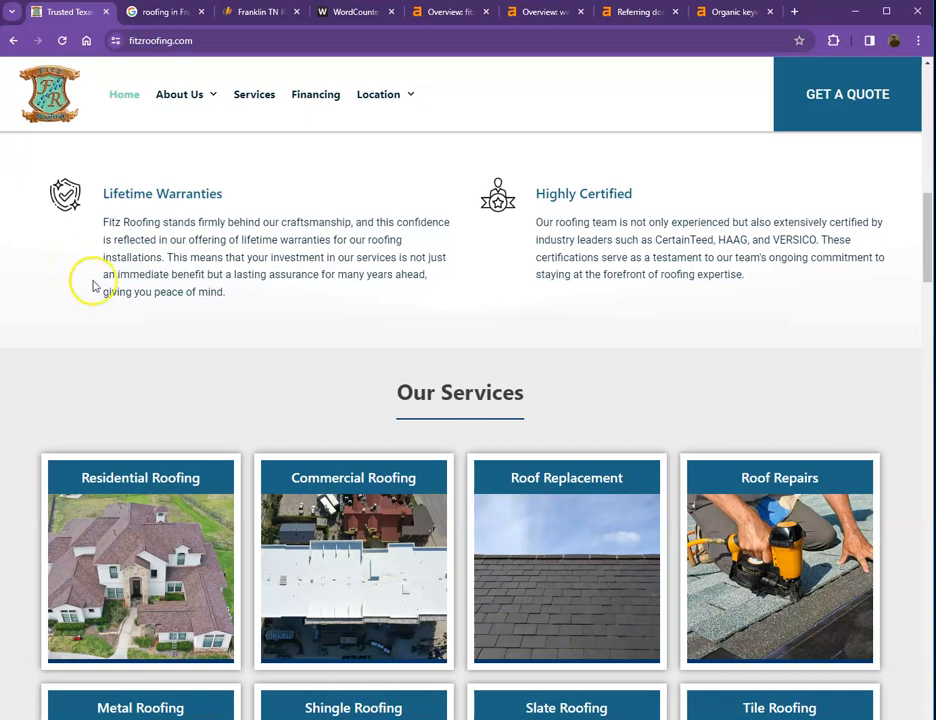
pyautogui.moveTo(124, 344)
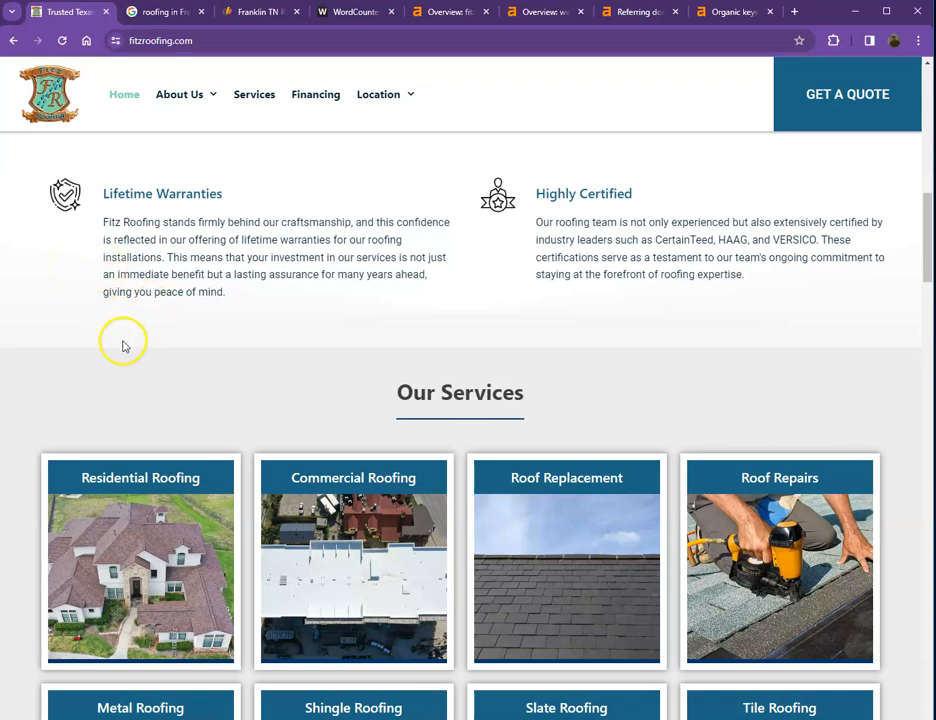
pyautogui.moveTo(156, 308)
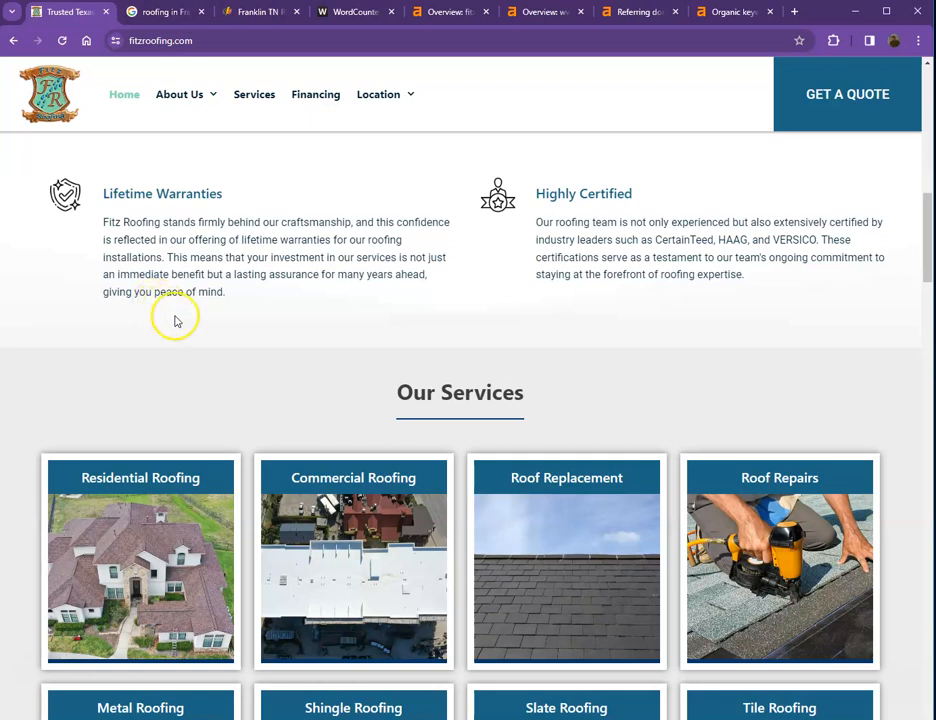
pyautogui.moveTo(156, 336)
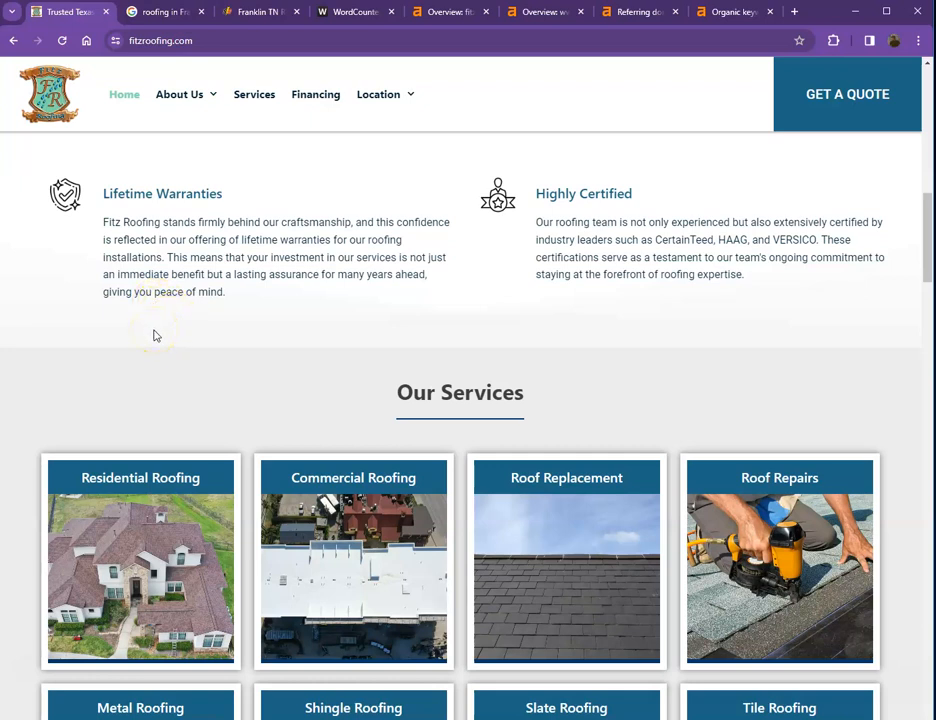
pyautogui.moveTo(156, 336)
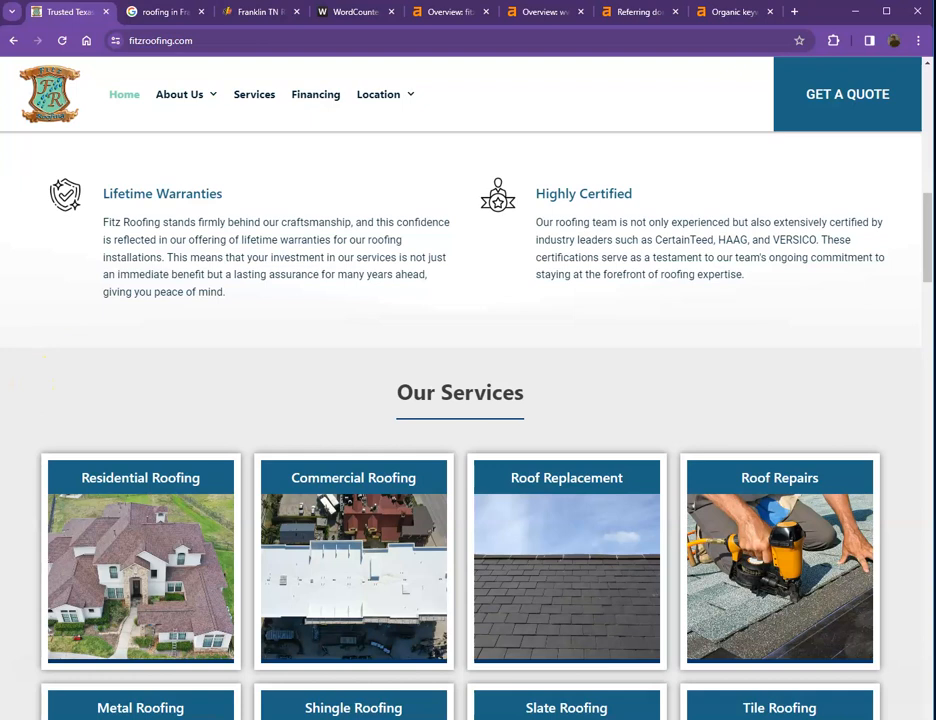